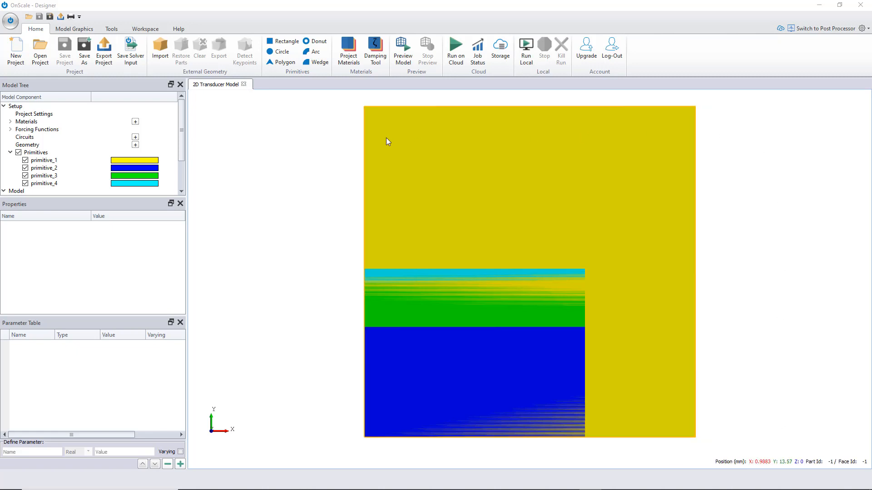
pyautogui.moveTo(311, 312)
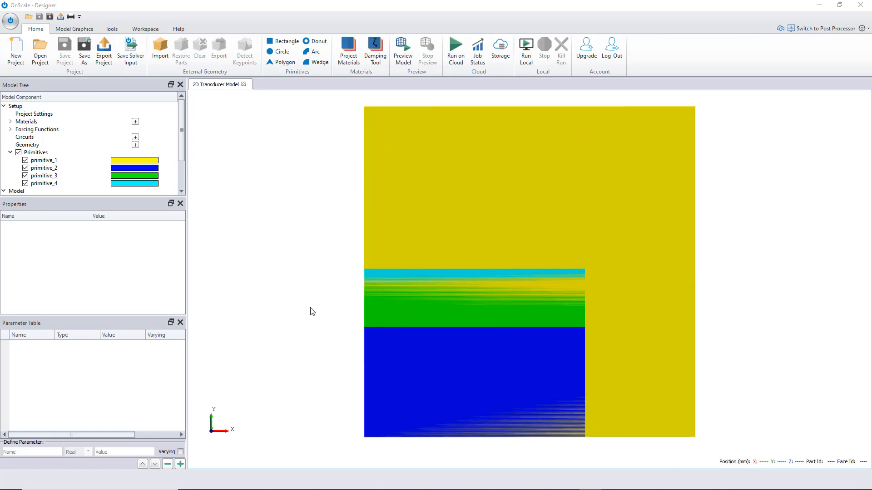
pyautogui.moveTo(423, 423)
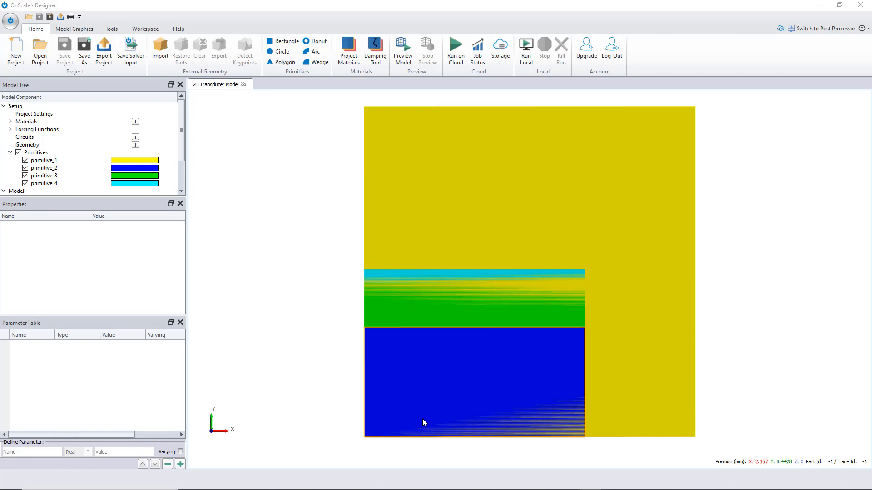
pyautogui.moveTo(398, 291)
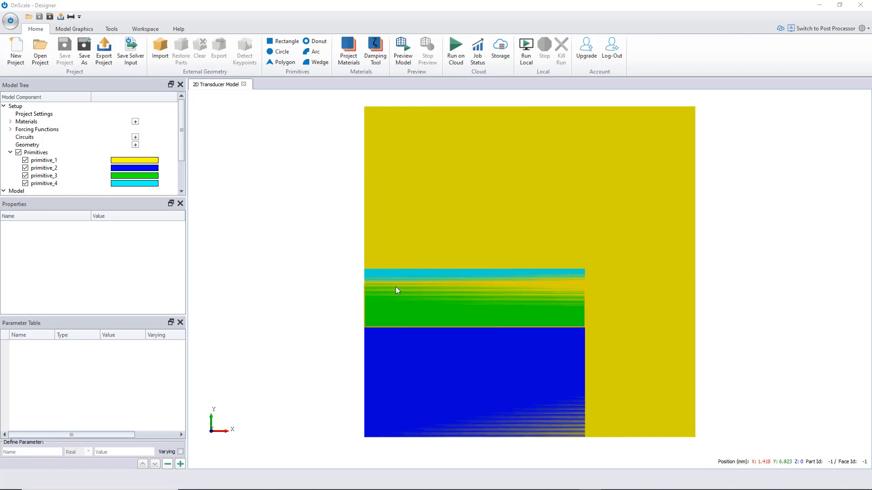
pyautogui.moveTo(401, 284)
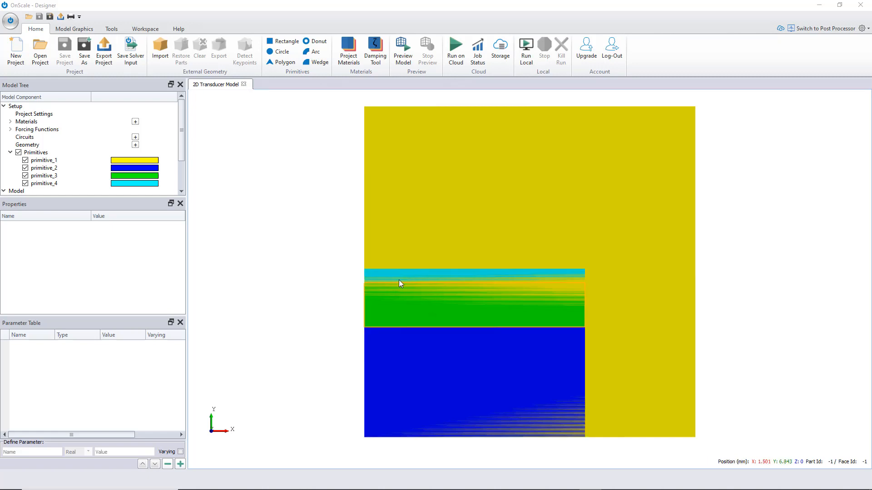
pyautogui.moveTo(572, 326)
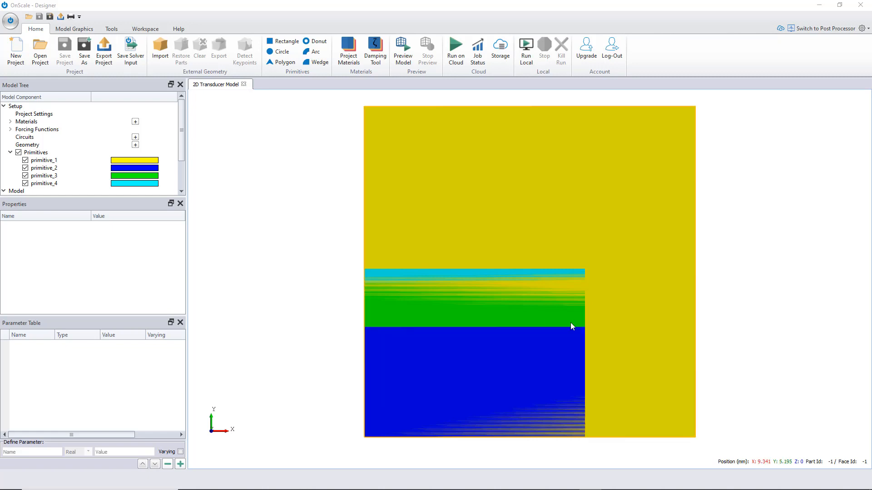
pyautogui.moveTo(569, 320)
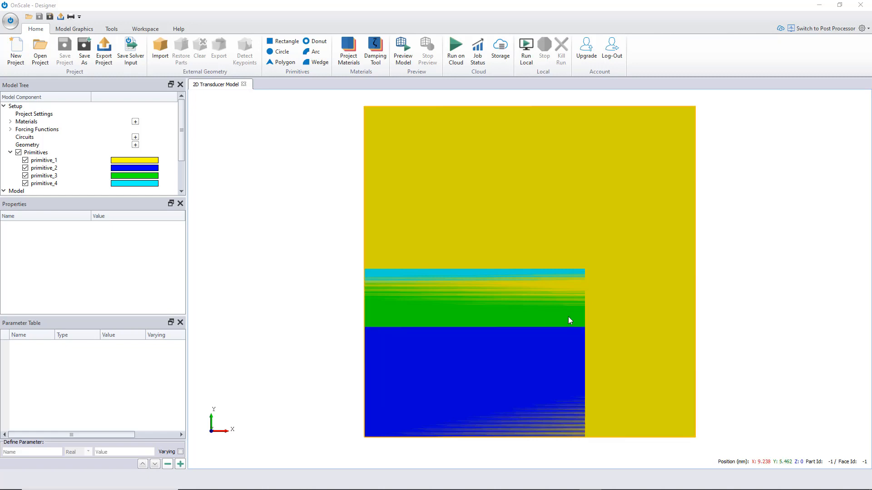
pyautogui.moveTo(492, 297)
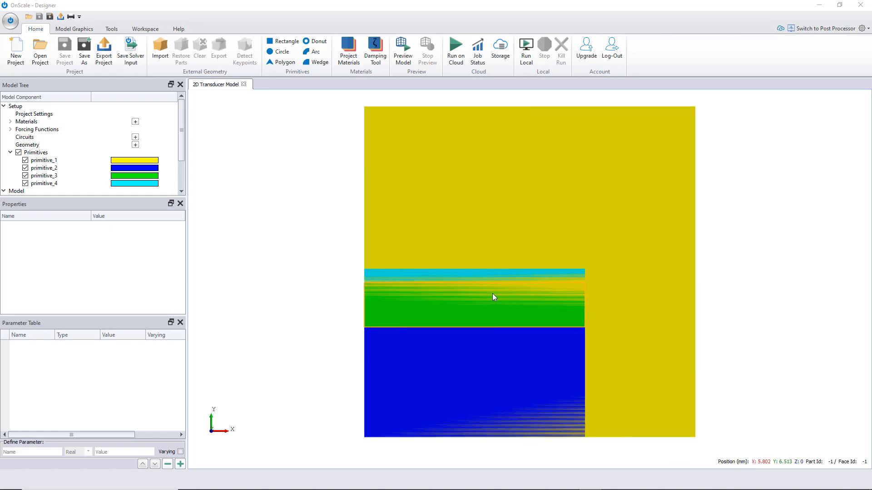
pyautogui.moveTo(389, 310)
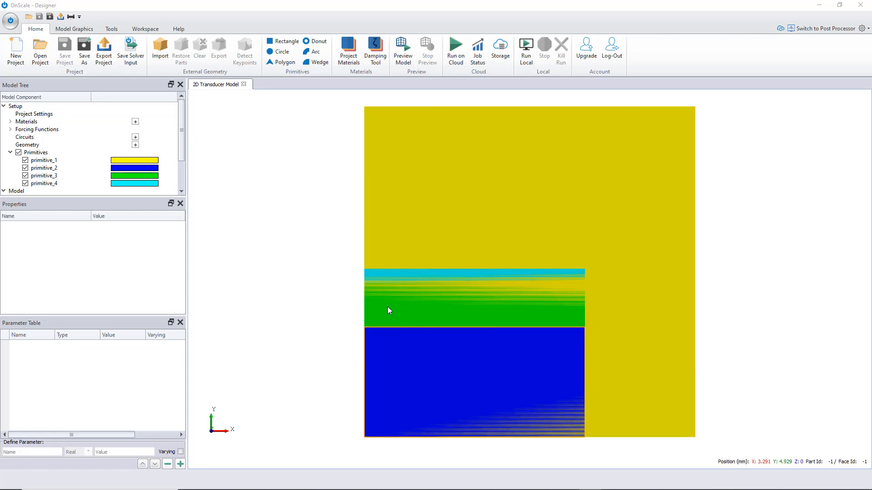
pyautogui.moveTo(397, 299)
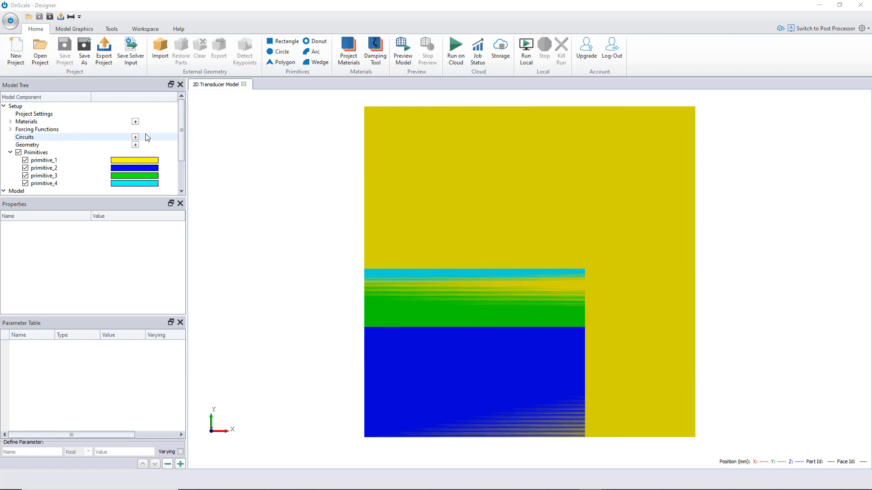
pyautogui.moveTo(14, 134)
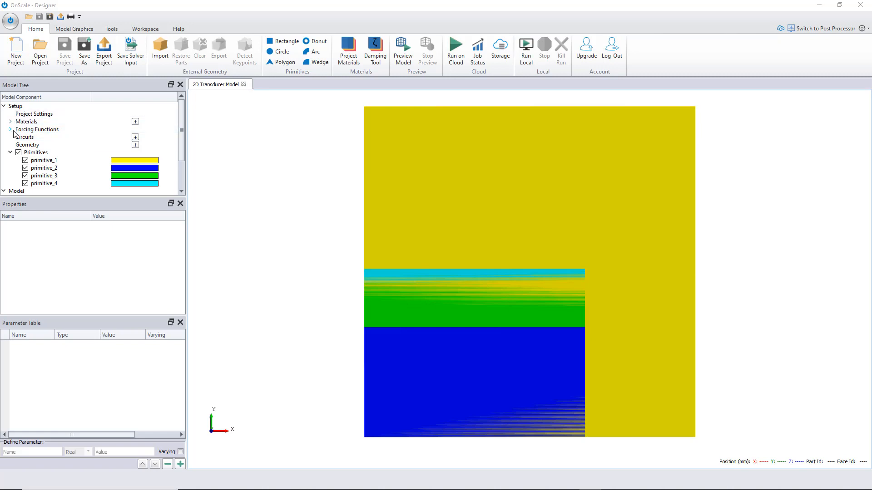
# Start a new time forcing function and choose Ricker Wavelet as its waveform type
pyautogui.click(11, 129)
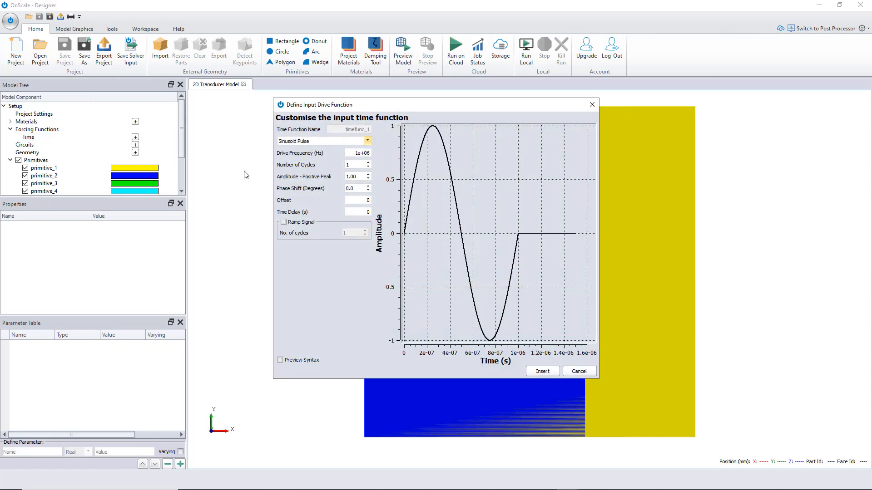
pyautogui.click(366, 141)
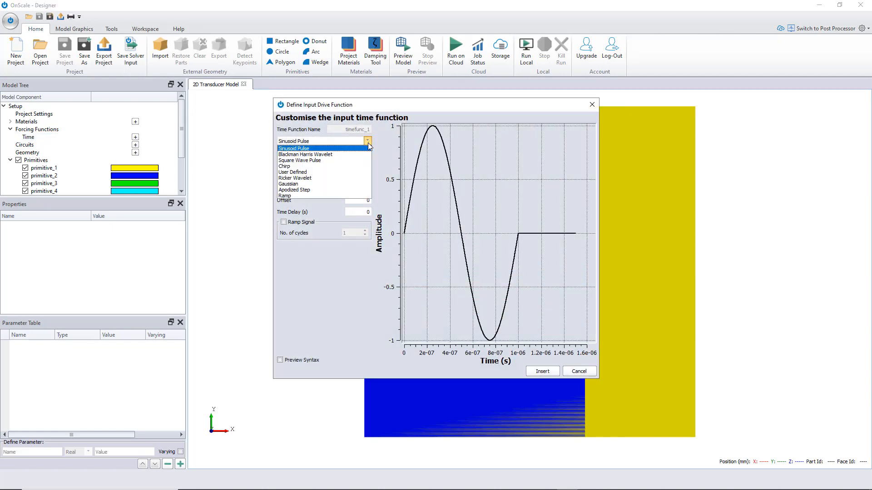
pyautogui.click(295, 177)
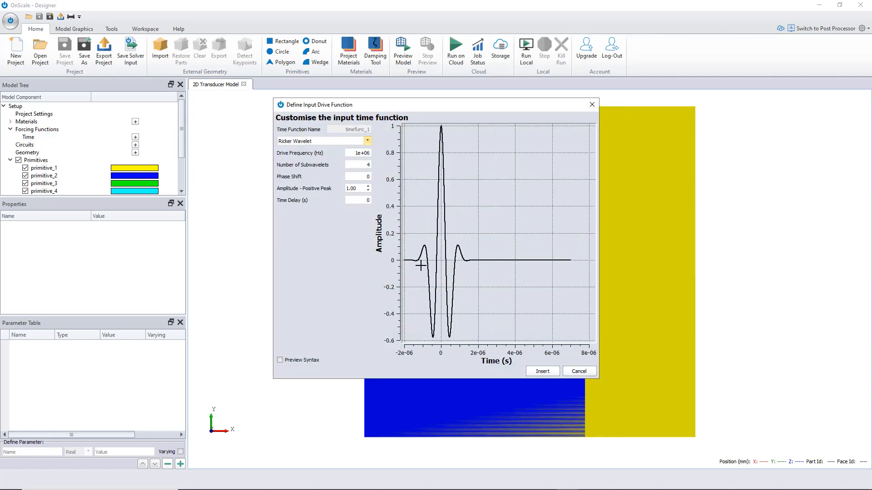
pyautogui.moveTo(477, 258)
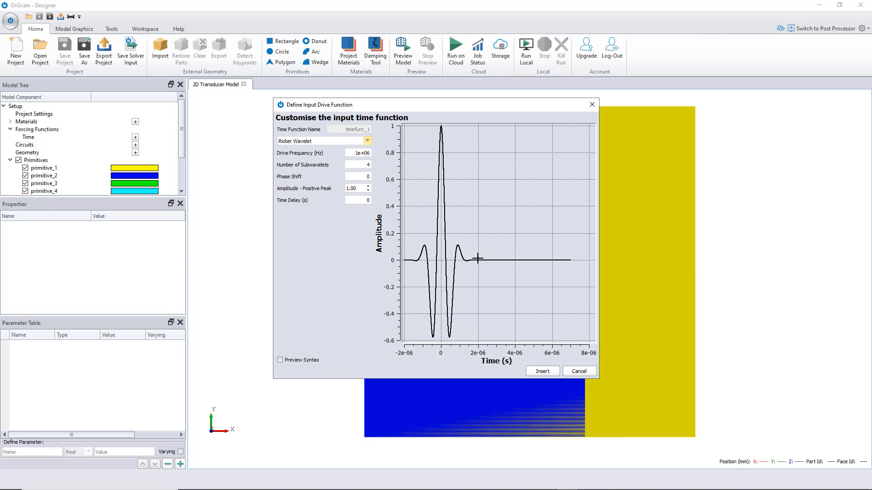
pyautogui.moveTo(415, 277)
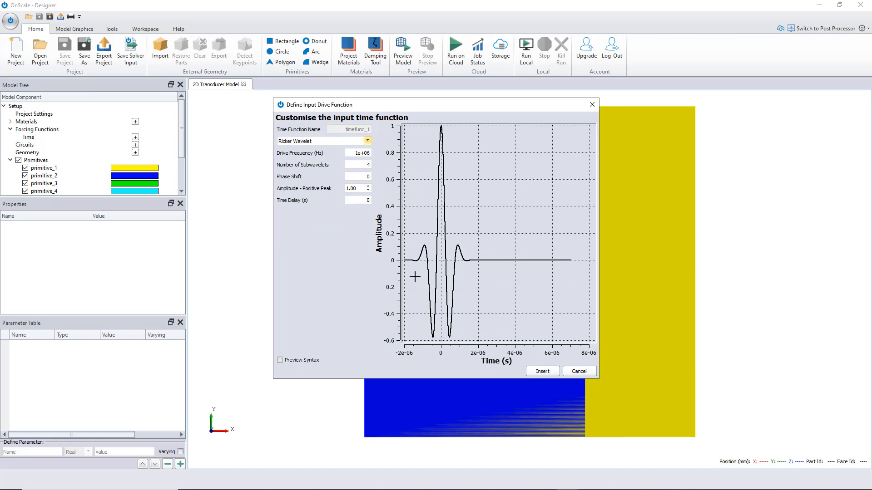
pyautogui.moveTo(432, 255)
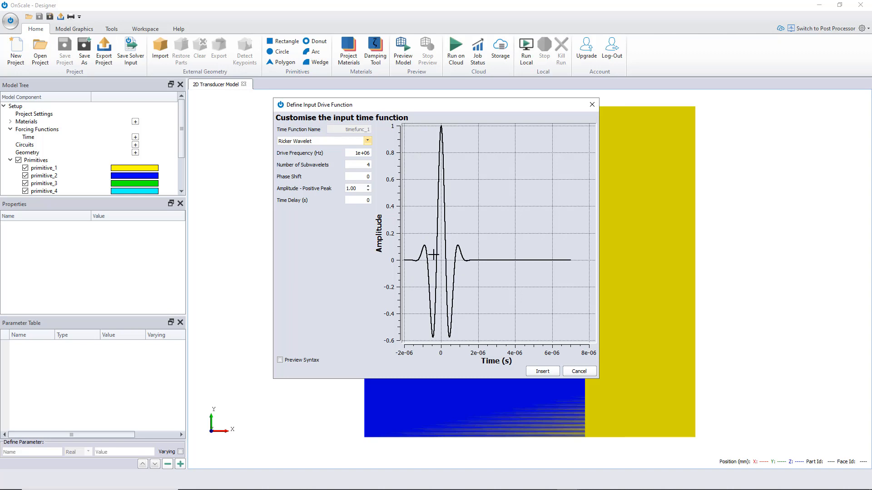
pyautogui.moveTo(447, 254)
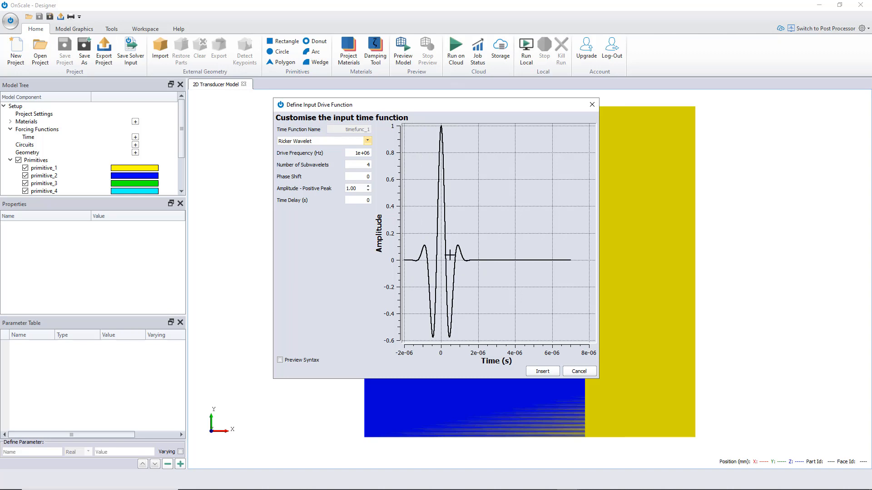
pyautogui.moveTo(486, 263)
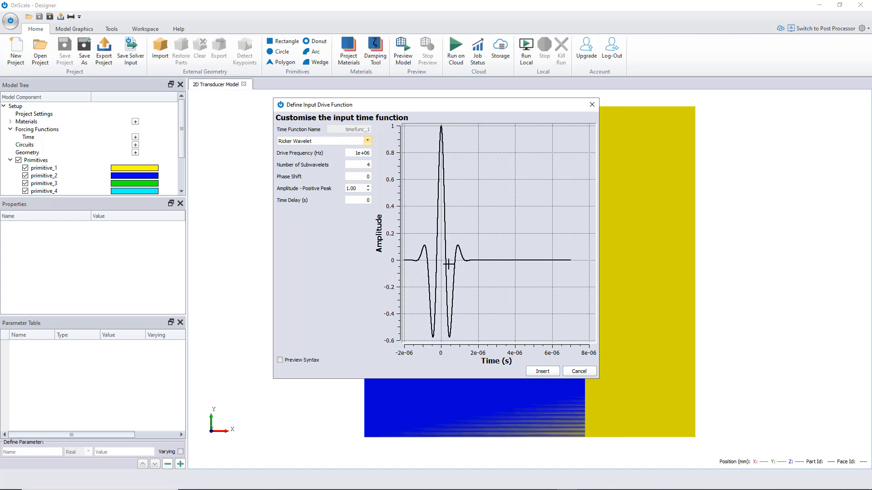
pyautogui.moveTo(411, 256)
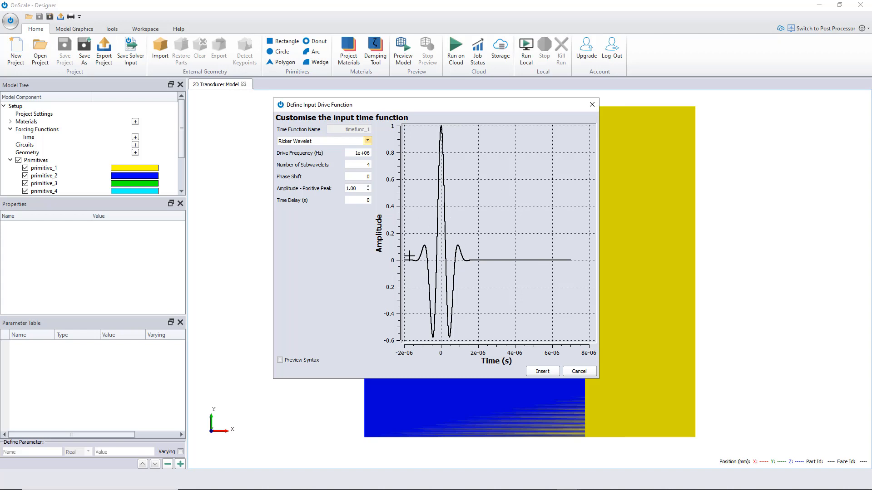
pyautogui.moveTo(469, 315)
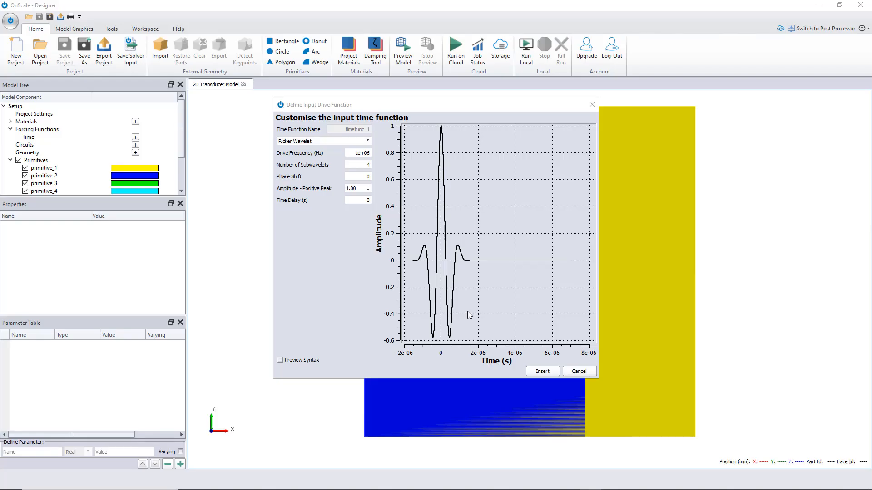
# Insert the Ricker wavelet as timefunc_1 and select Mesh > Configuration in the Model Tree
pyautogui.click(541, 371)
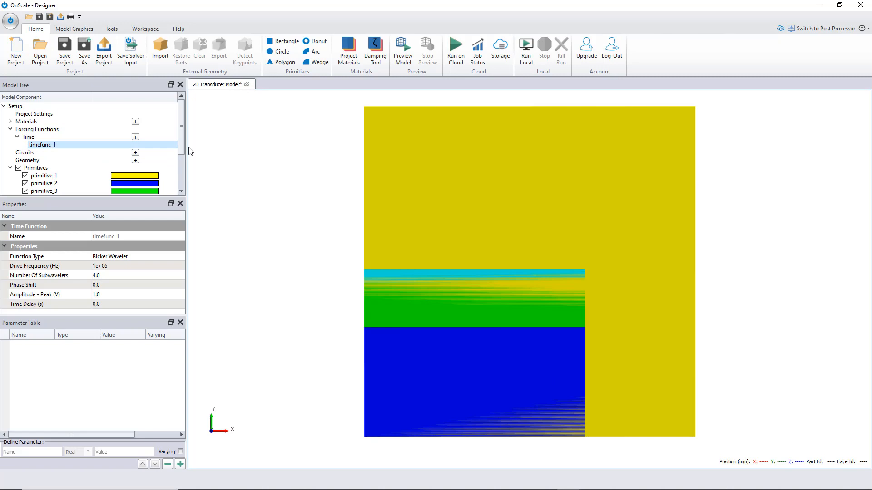
pyautogui.scroll(-3)
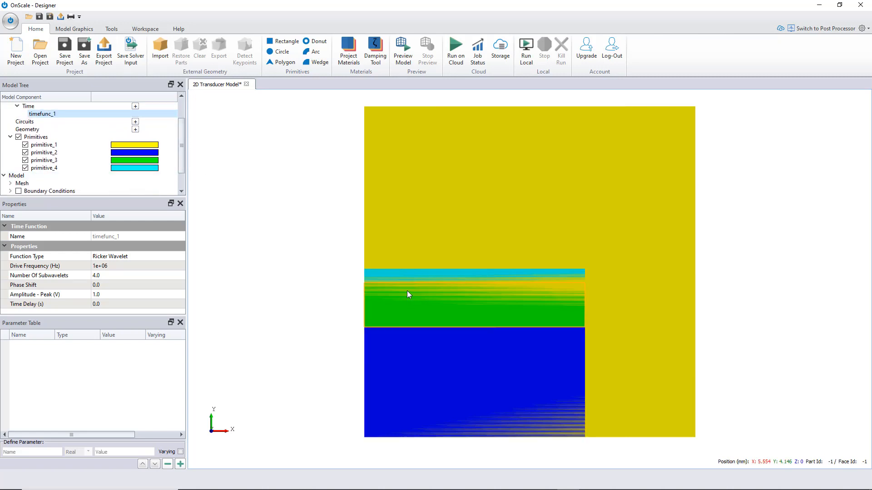
pyautogui.moveTo(212, 163)
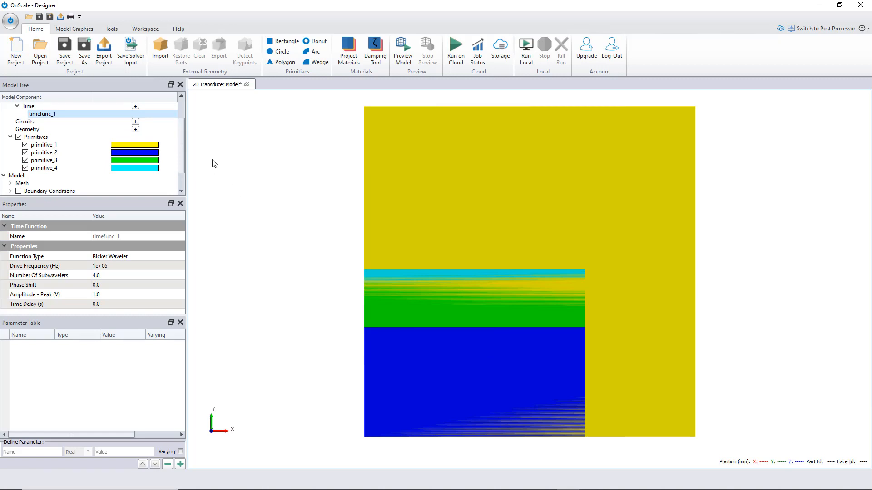
pyautogui.scroll(-3)
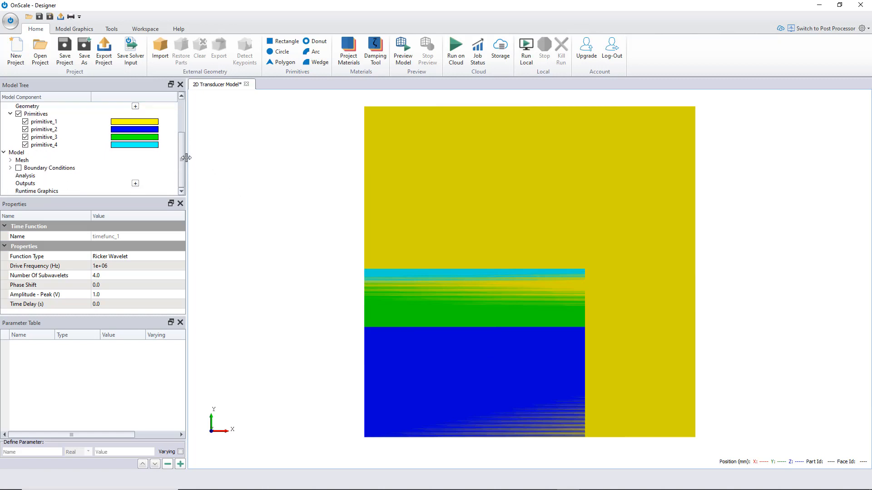
pyautogui.click(11, 160)
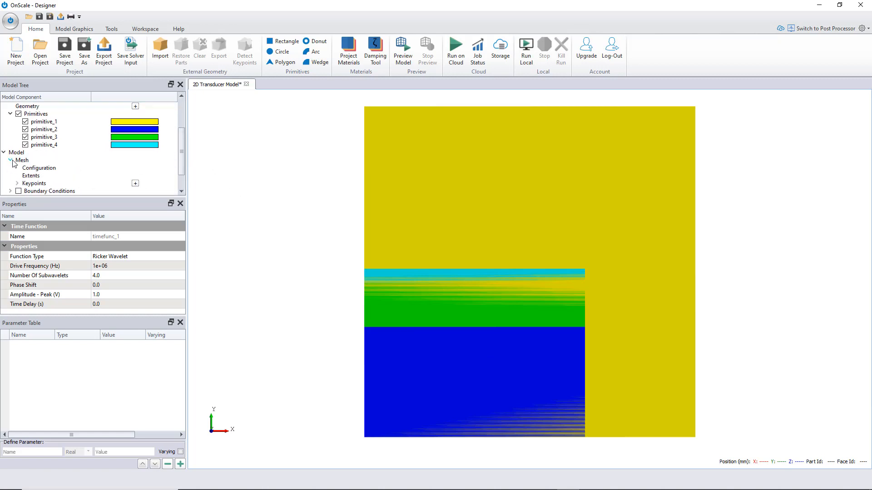
pyautogui.click(39, 168)
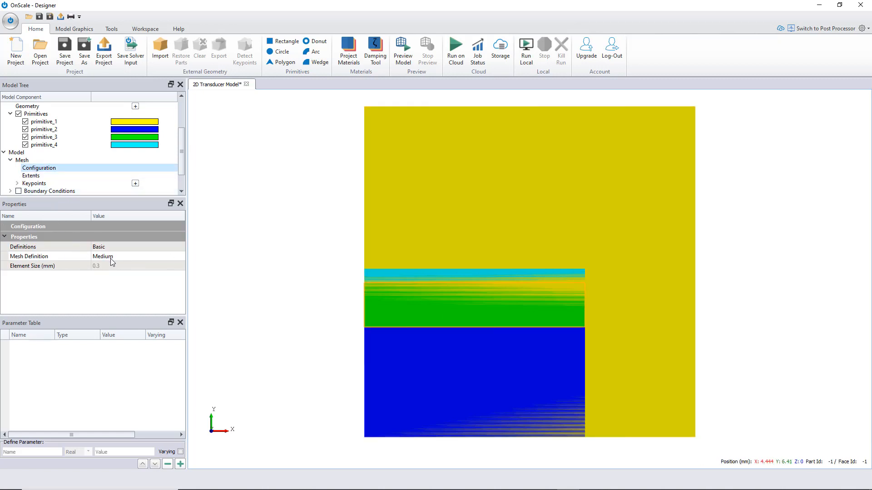
pyautogui.moveTo(120, 279)
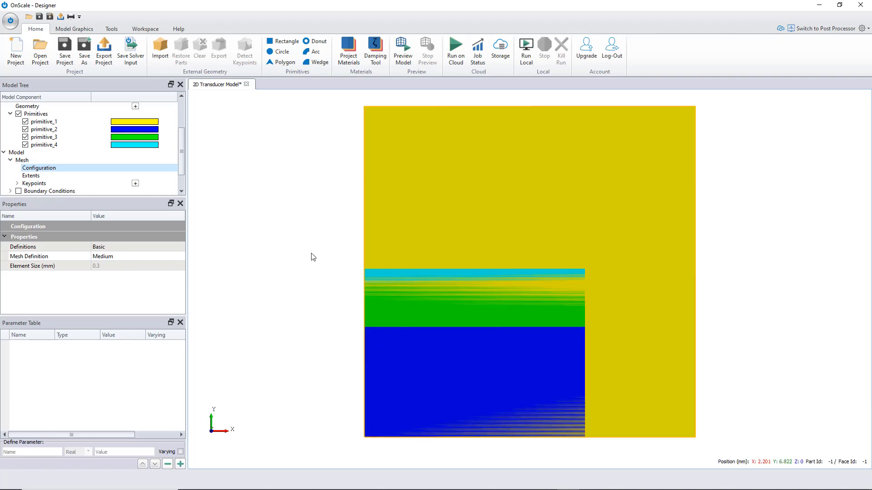
# Enable Show Approx. Meshing to overlay the roughly 2500-element mesh on the transducer
pyautogui.click(74, 28)
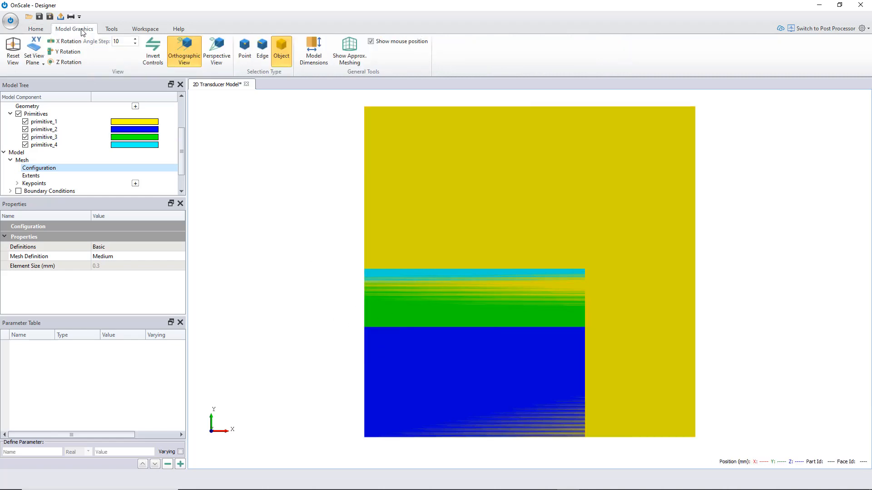
pyautogui.click(349, 51)
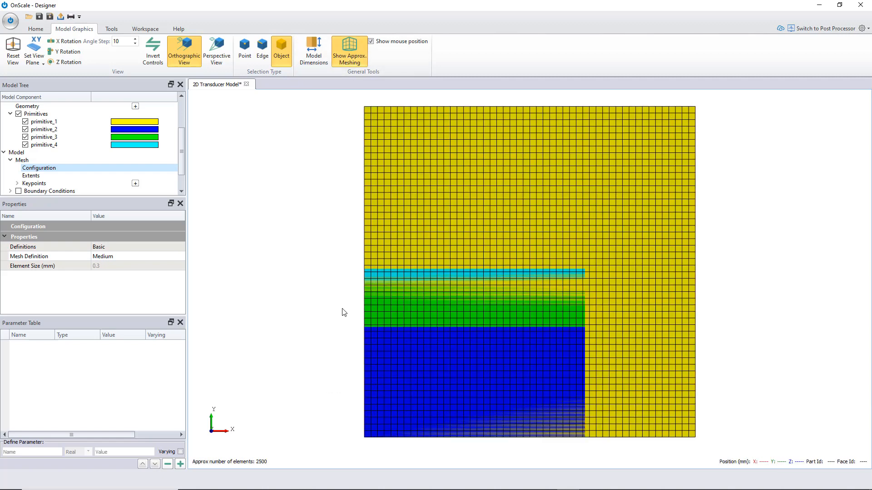
pyautogui.scroll(3)
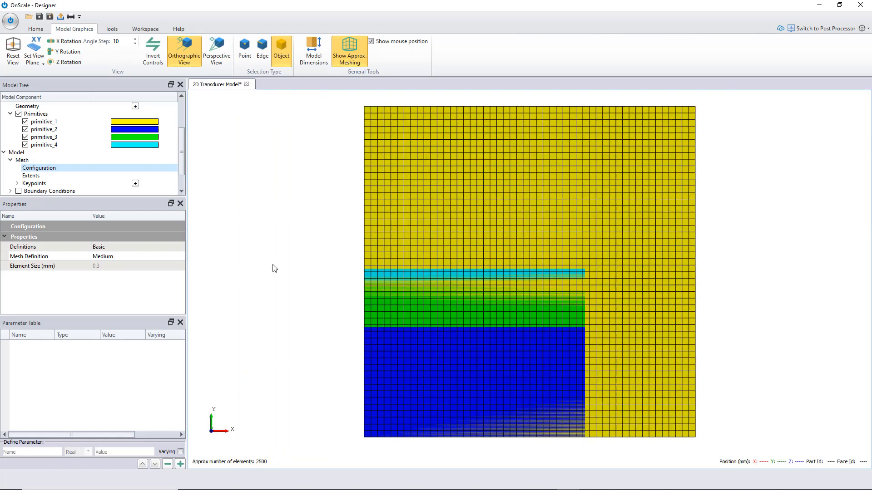
pyautogui.scroll(3)
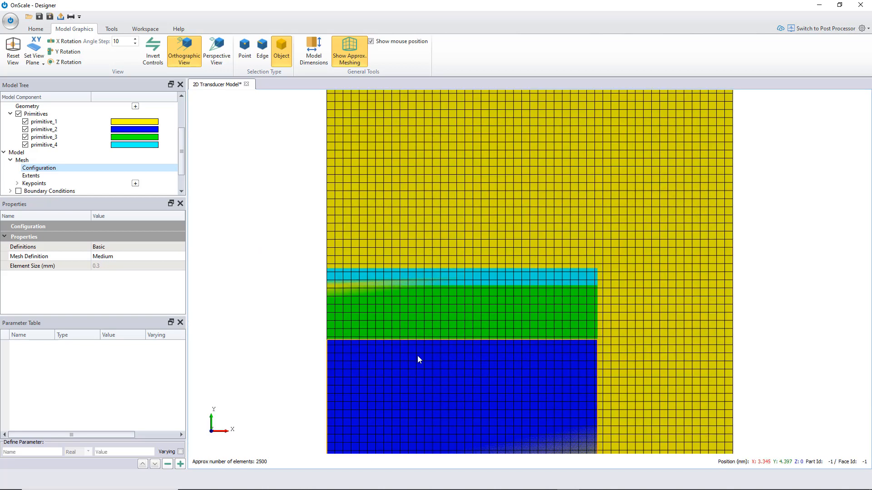
pyautogui.moveTo(60, 184)
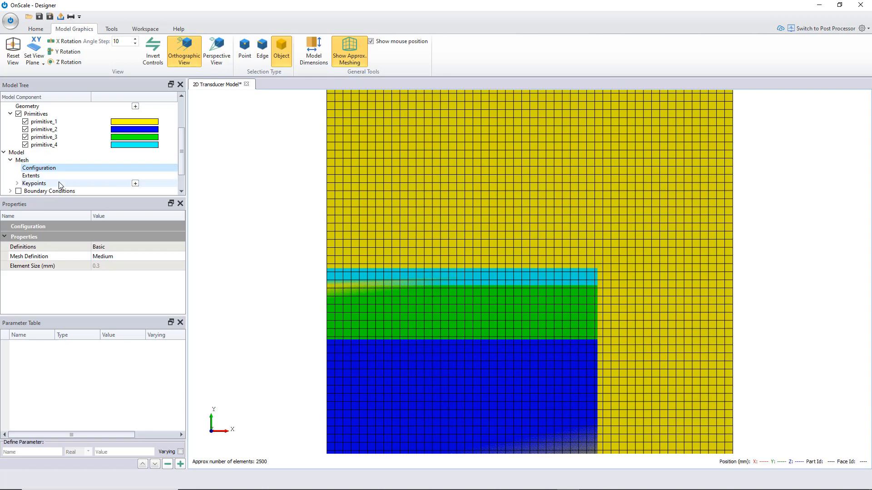
pyautogui.moveTo(102, 248)
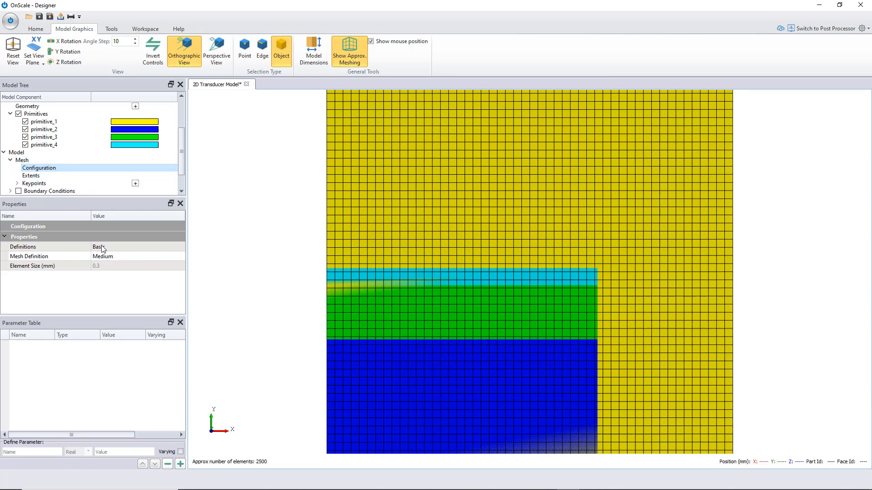
# Set mesh definitions to Wavelength Based with 15 elements per wavelength (about 22801 elements)
pyautogui.click(117, 247)
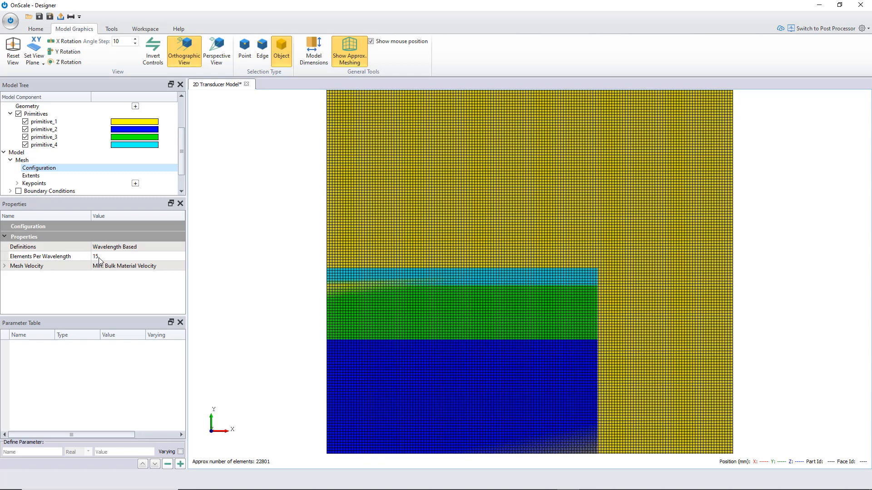
pyautogui.moveTo(296, 207)
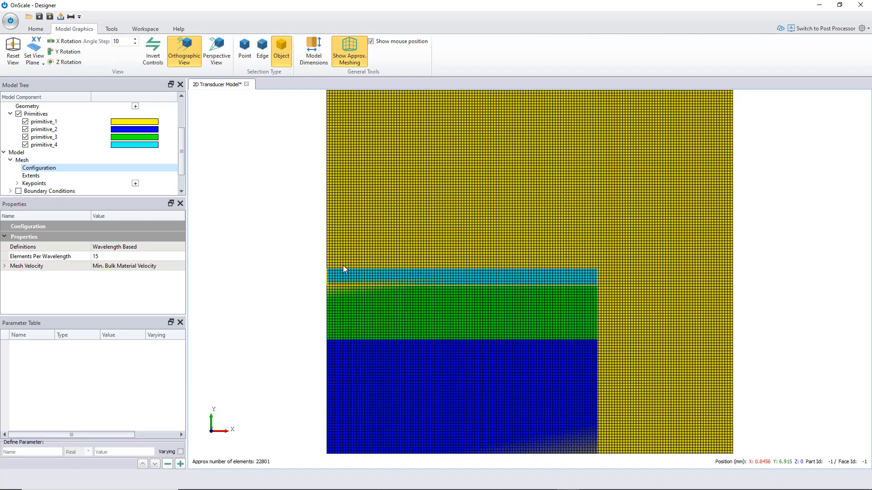
pyautogui.scroll(3)
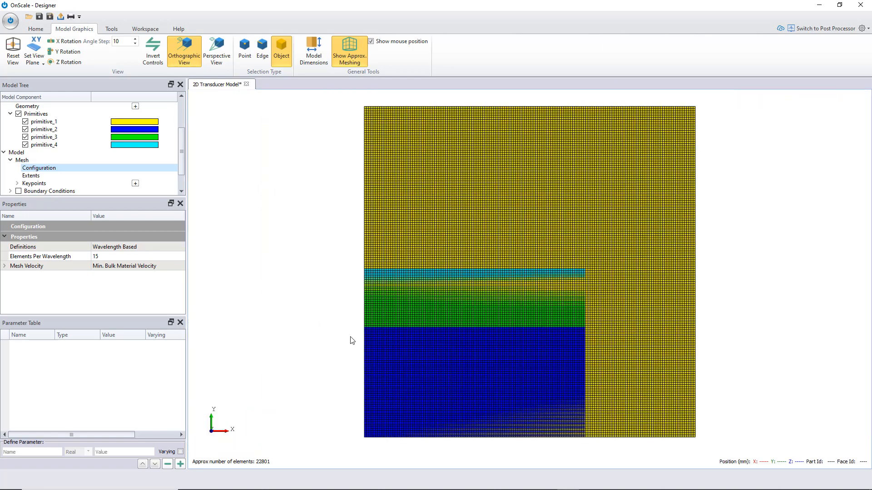
pyautogui.moveTo(431, 271)
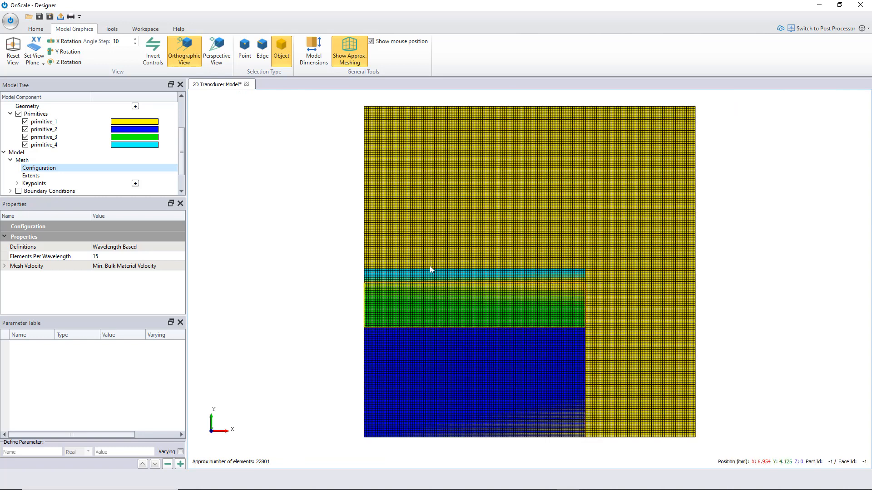
pyautogui.moveTo(19, 184)
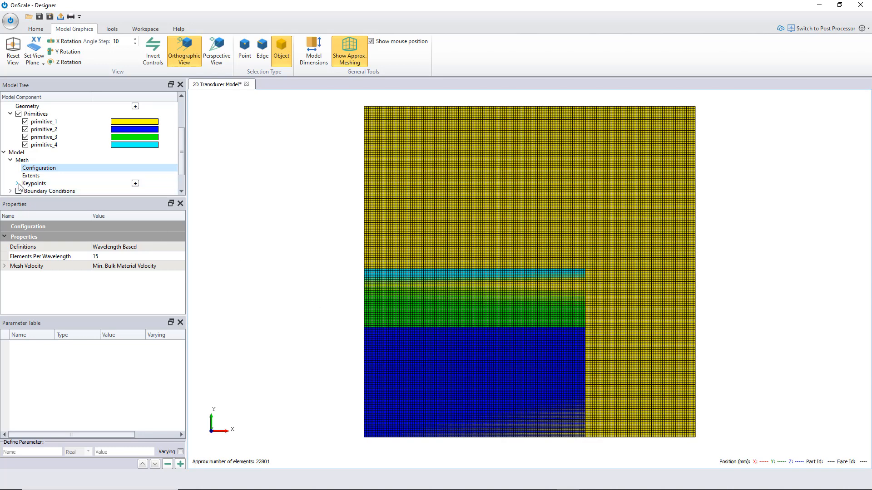
# In Keypoint Definition, place an X-axis mesh keypoint at 10 mm
pyautogui.click(11, 183)
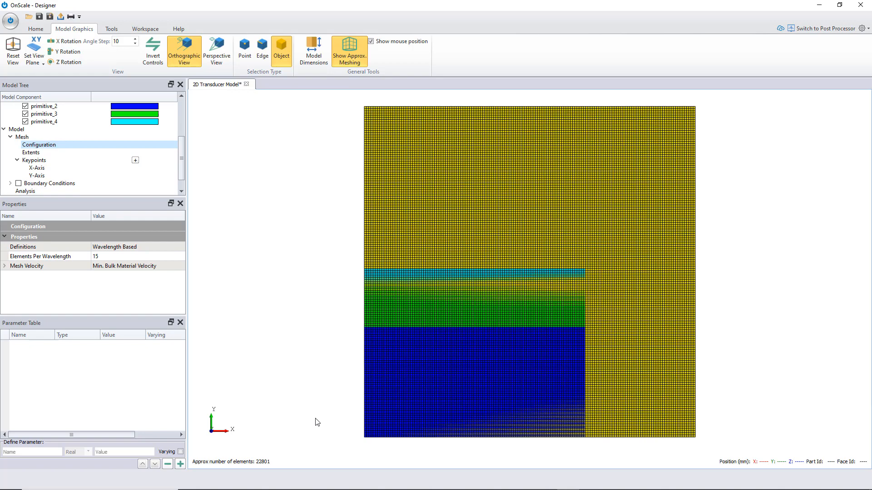
pyautogui.click(36, 175)
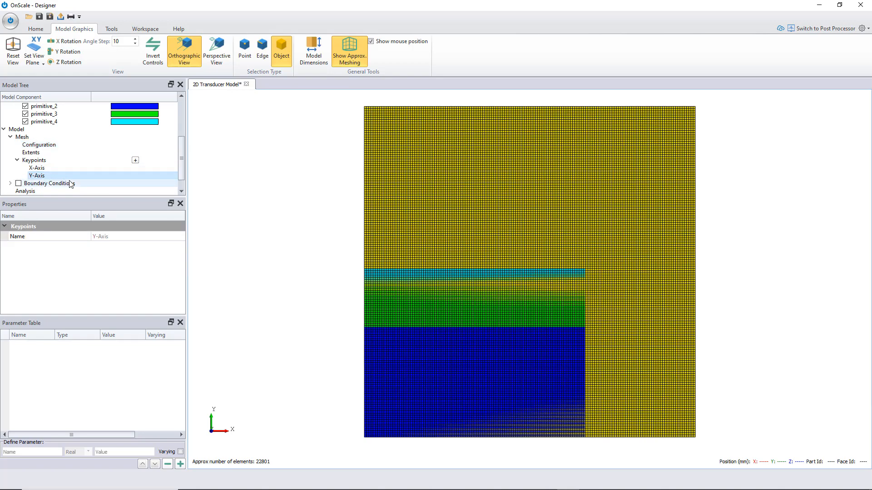
pyautogui.click(134, 160)
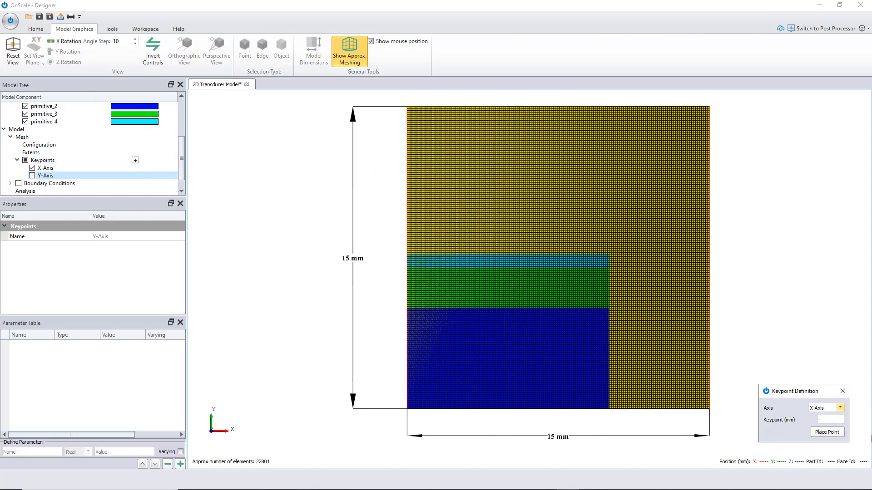
pyautogui.moveTo(797, 429)
pyautogui.write('1')
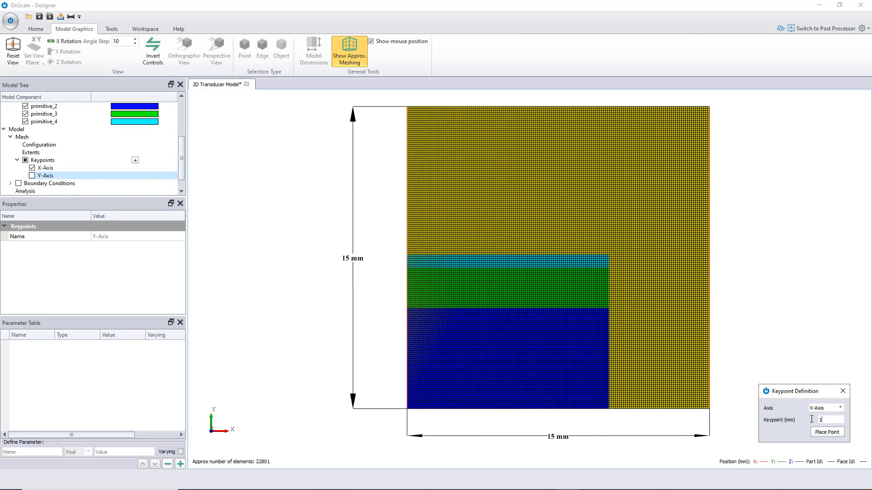
pyautogui.click(826, 431)
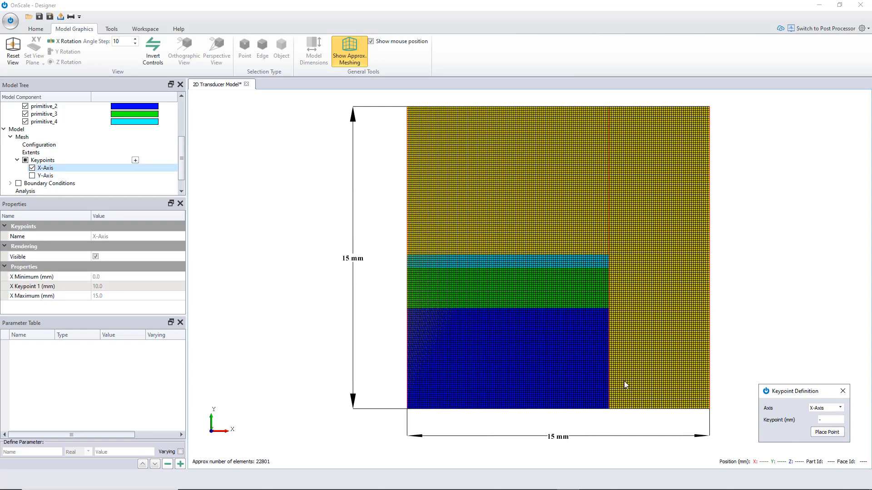
pyautogui.moveTo(628, 423)
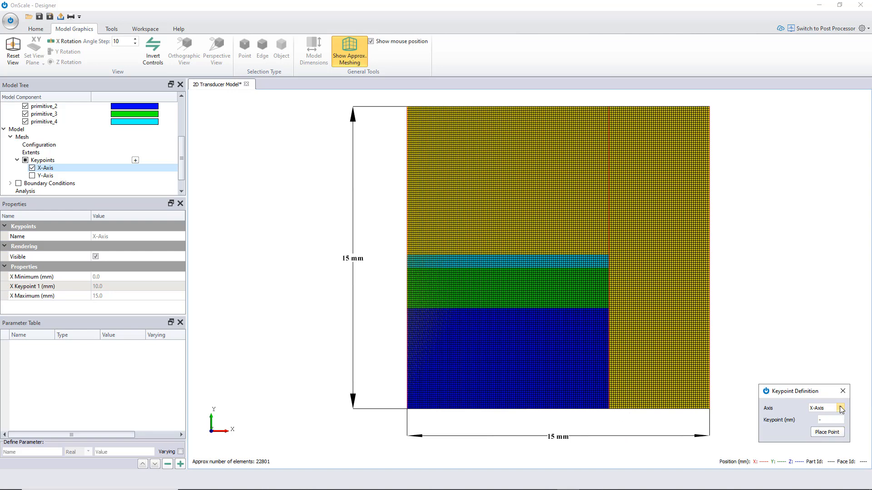
# Place Y-axis mesh keypoints at 7.0 mm and 7.634 mm
pyautogui.click(824, 408)
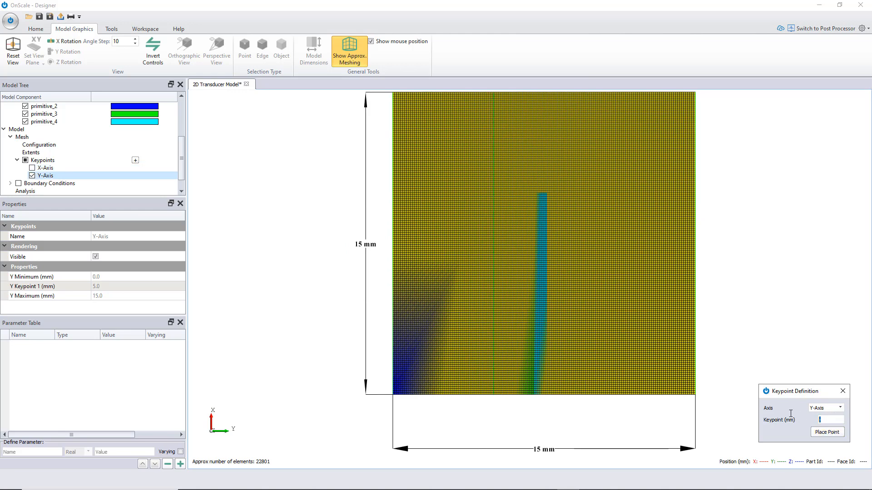
pyautogui.click(826, 432)
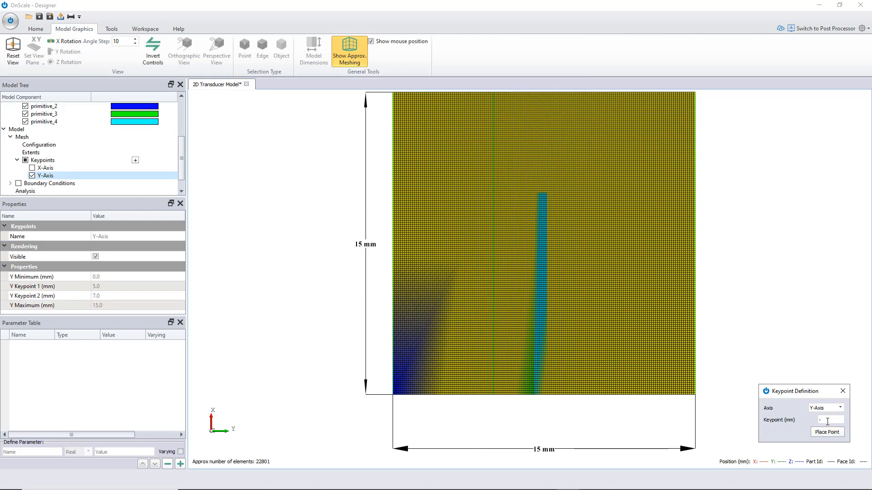
pyautogui.write('7.634')
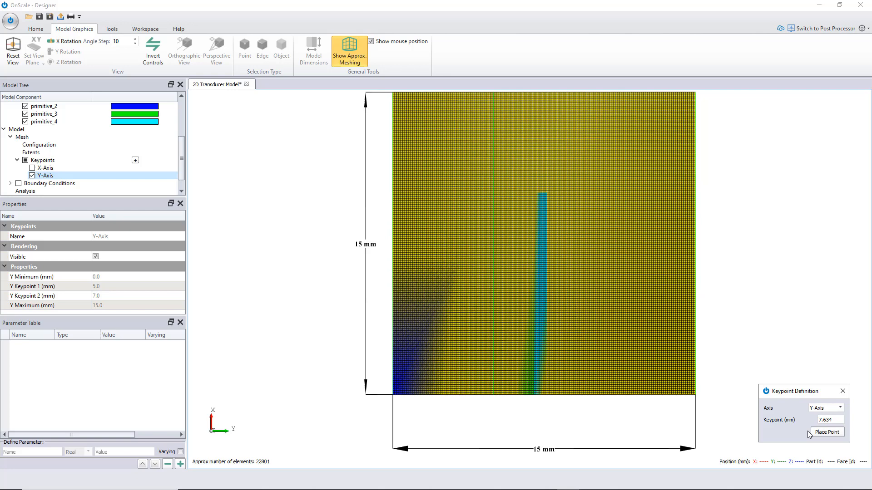
pyautogui.click(826, 432)
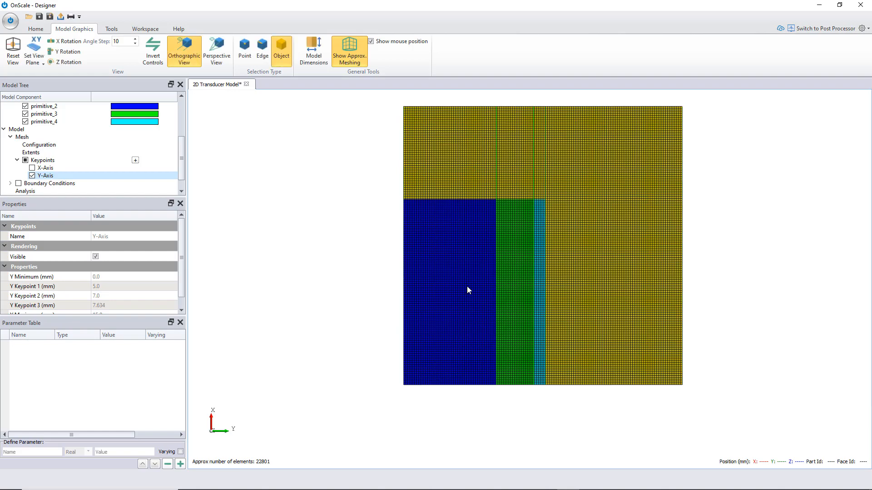
# Reset the view, hide the approximate mesh overlay and set the view plane to XY
pyautogui.scroll(3)
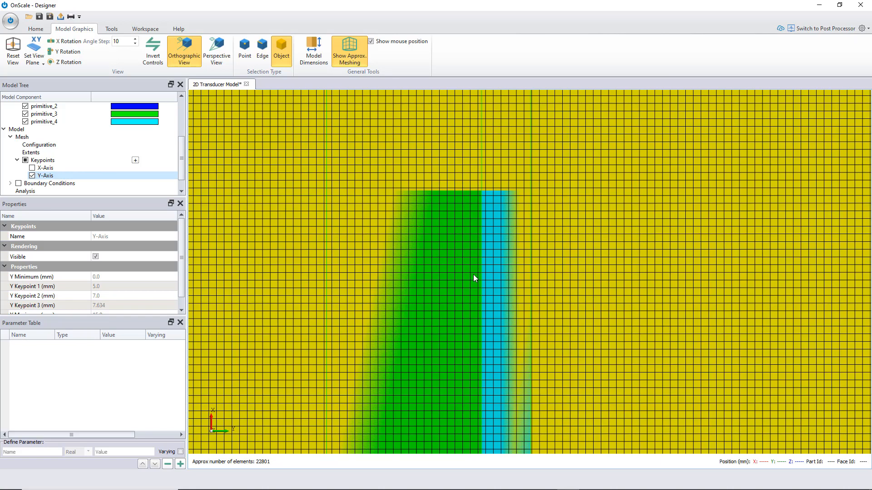
pyautogui.scroll(-3)
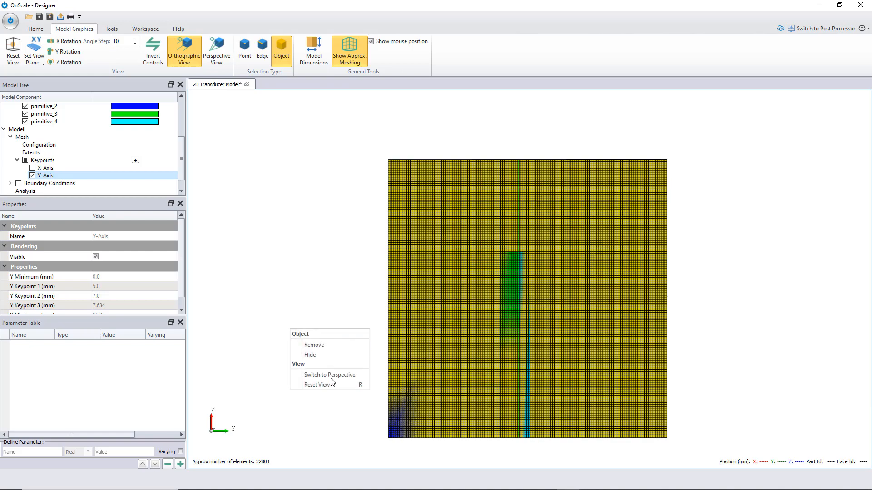
pyautogui.click(318, 384)
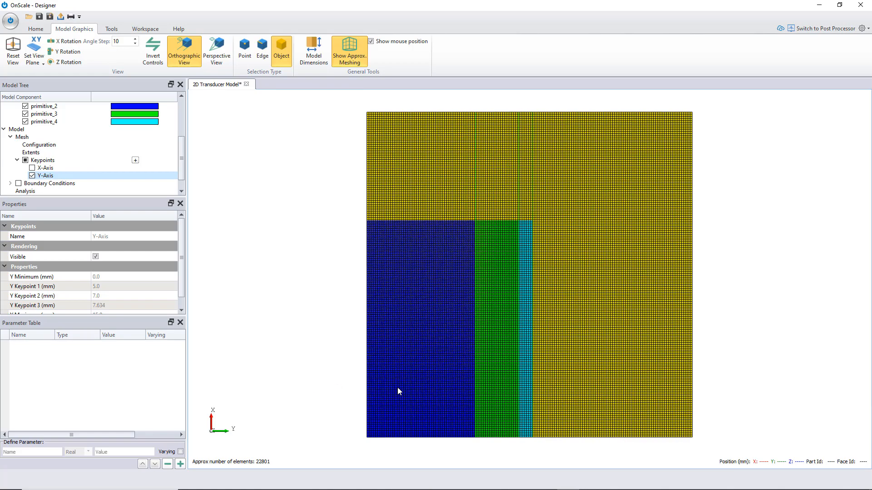
pyautogui.click(12, 51)
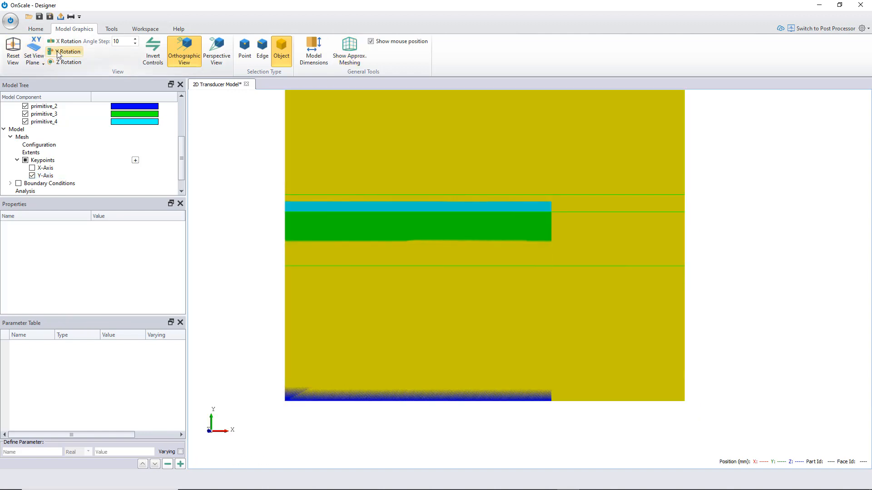
pyautogui.click(34, 50)
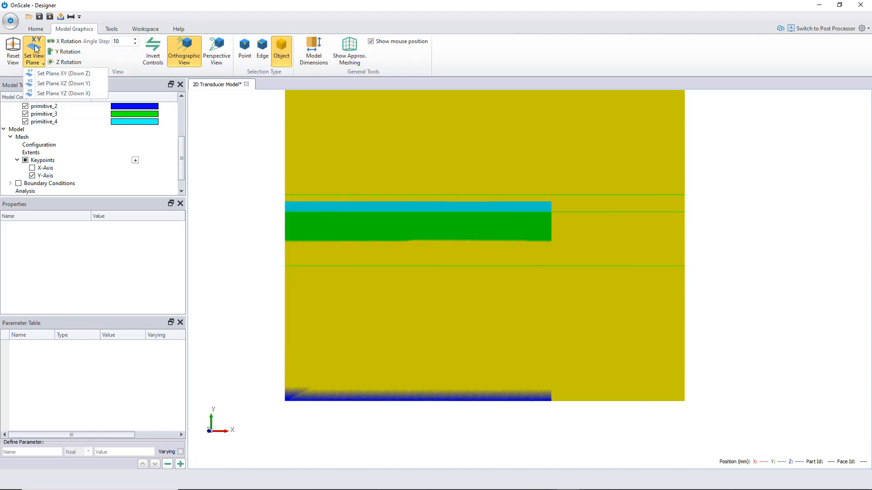
pyautogui.moveTo(63, 83)
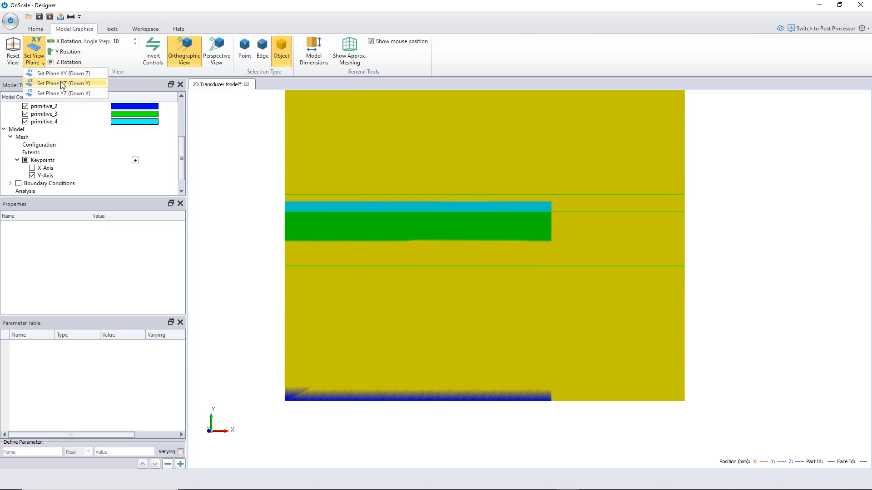
pyautogui.click(64, 82)
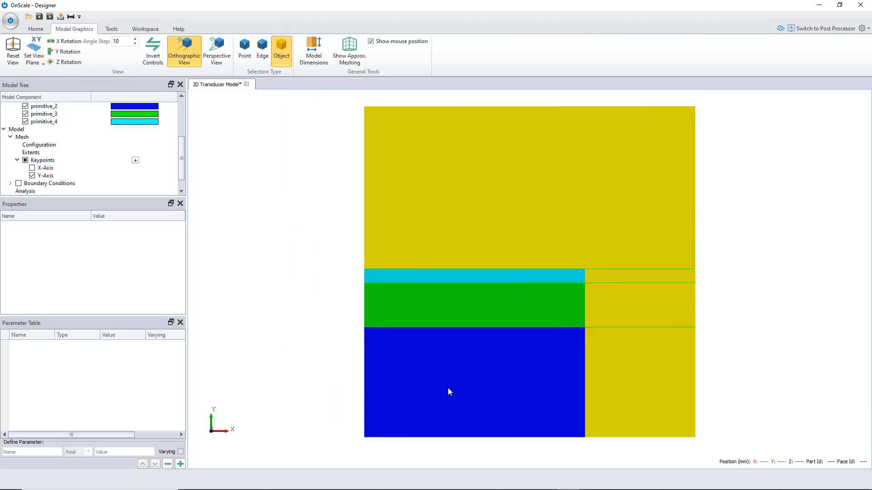
pyautogui.moveTo(311, 361)
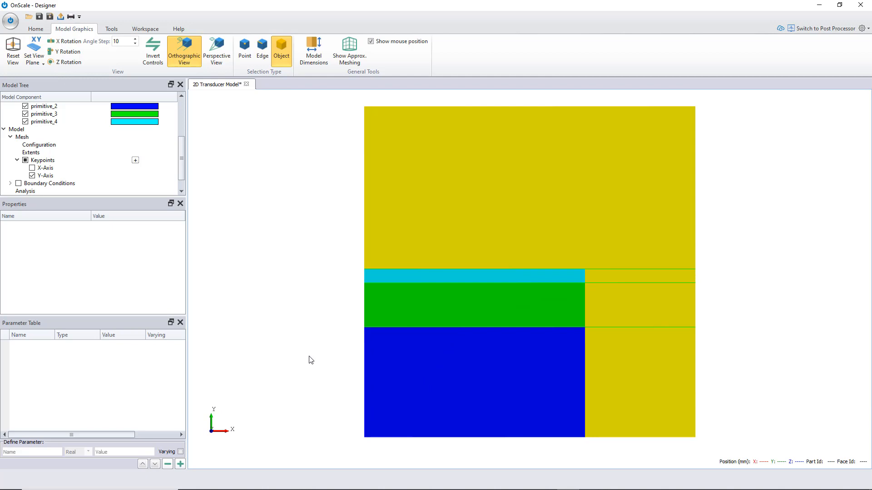
pyautogui.moveTo(391, 350)
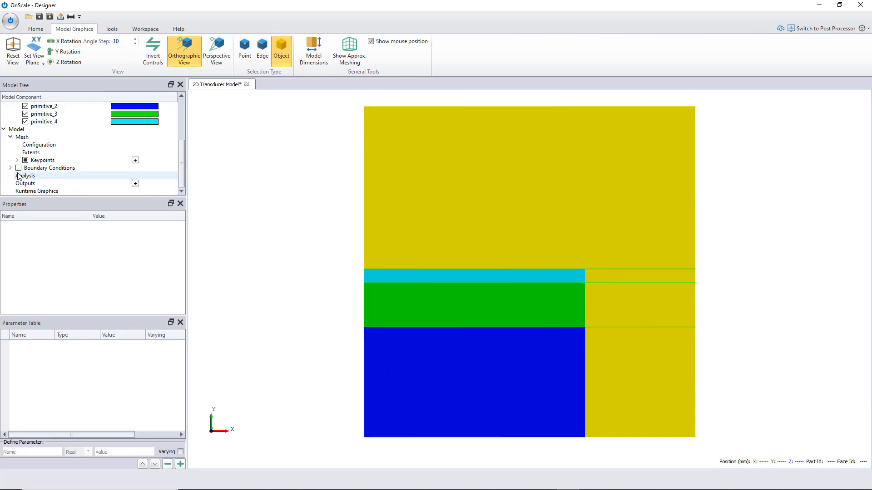
# In Load Definition, use Geometry Interface mode on primitive_3 with primitive_4 (hard) as interfacing item
pyautogui.click(10, 168)
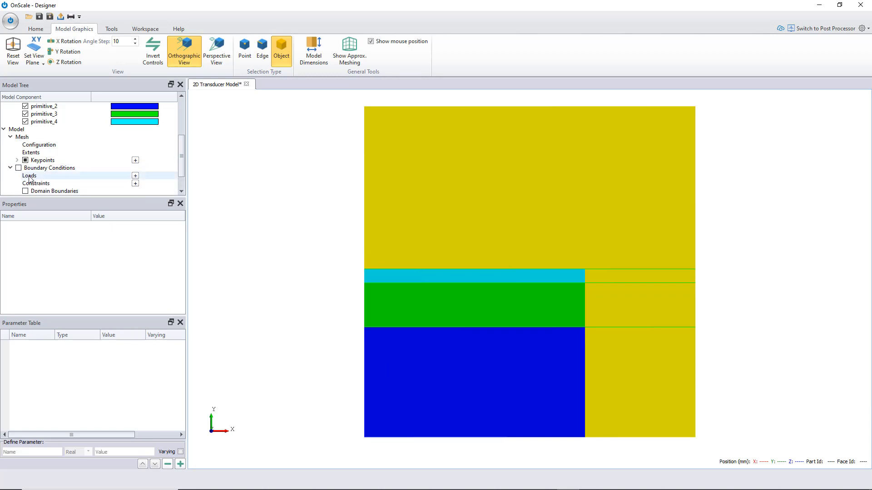
pyautogui.click(29, 176)
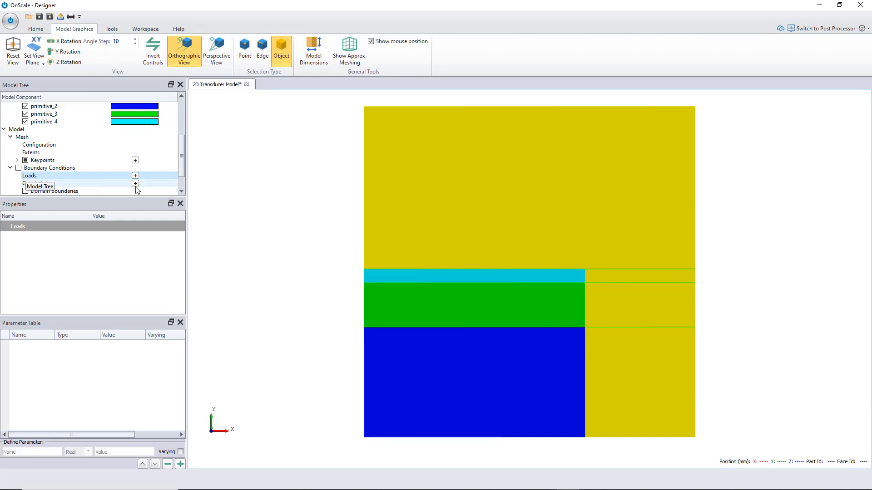
pyautogui.click(135, 175)
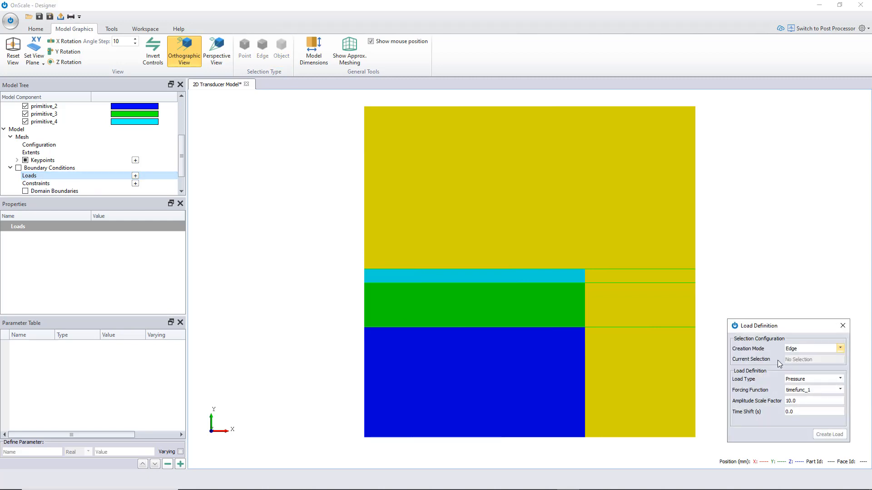
pyautogui.moveTo(796, 347)
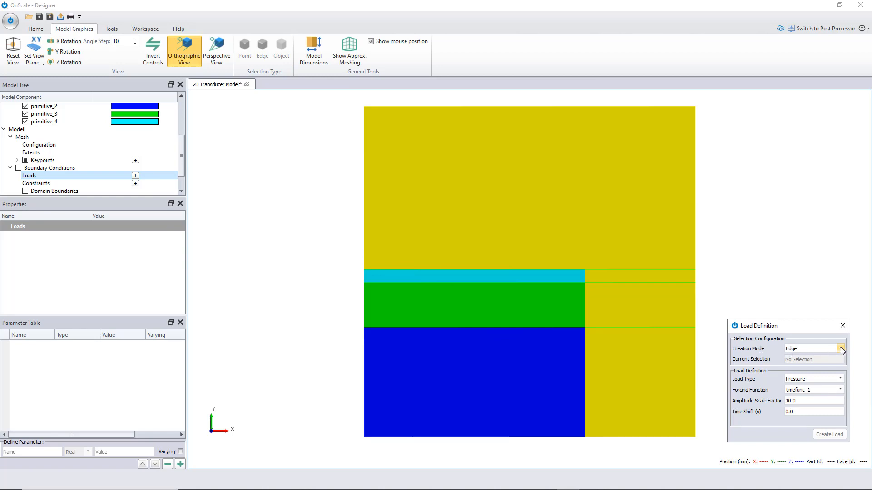
pyautogui.click(839, 349)
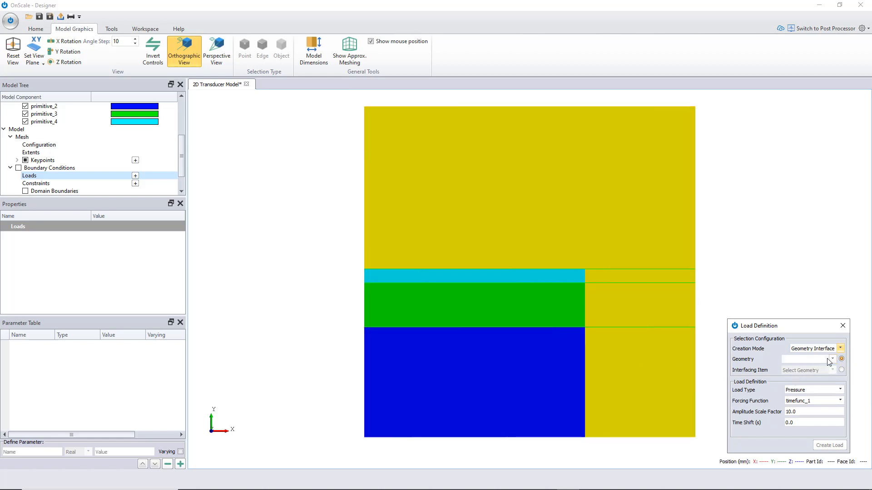
pyautogui.click(831, 360)
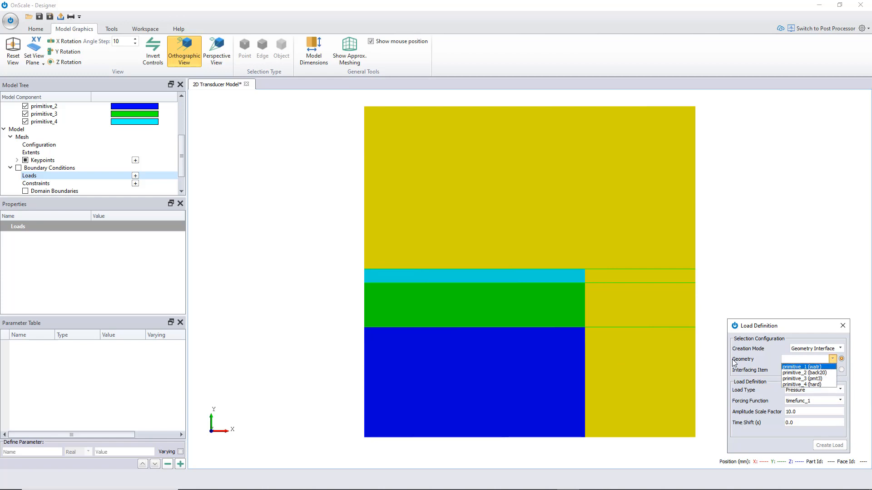
pyautogui.click(802, 378)
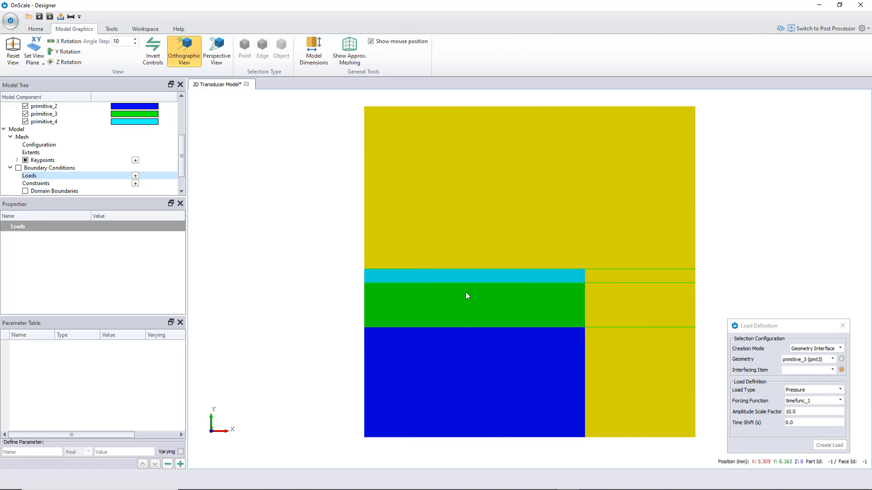
pyautogui.click(808, 369)
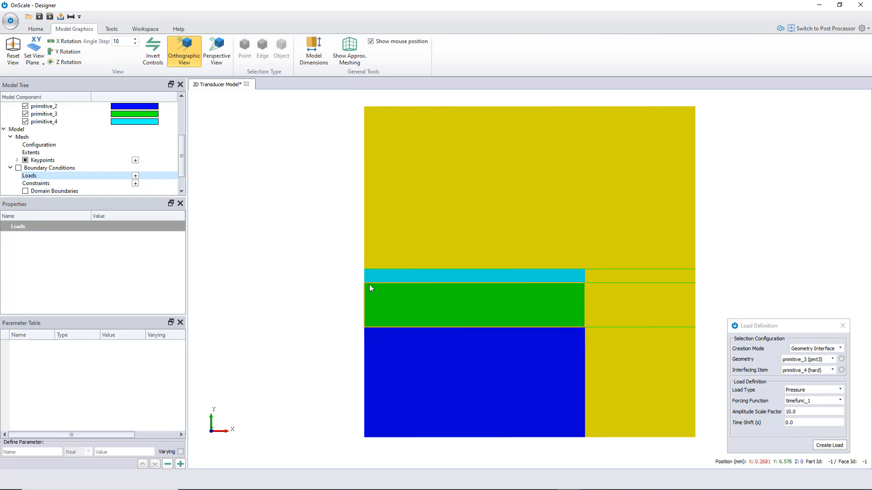
pyautogui.moveTo(601, 287)
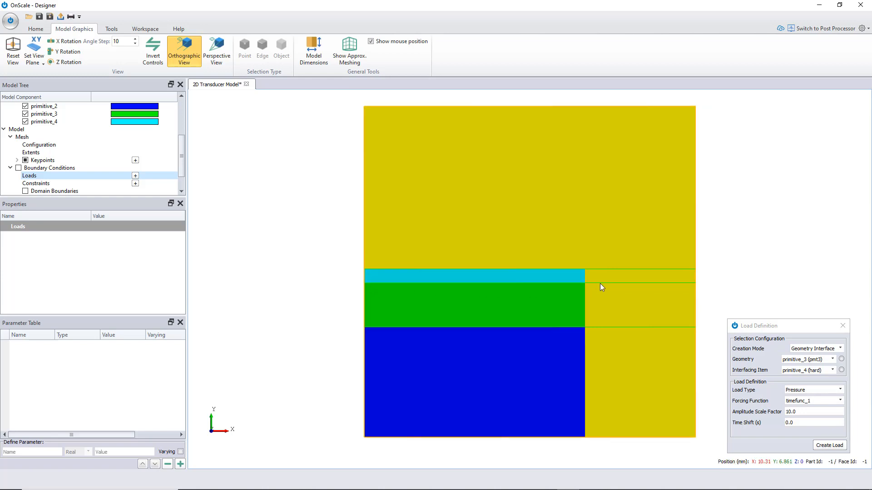
pyautogui.moveTo(816, 410)
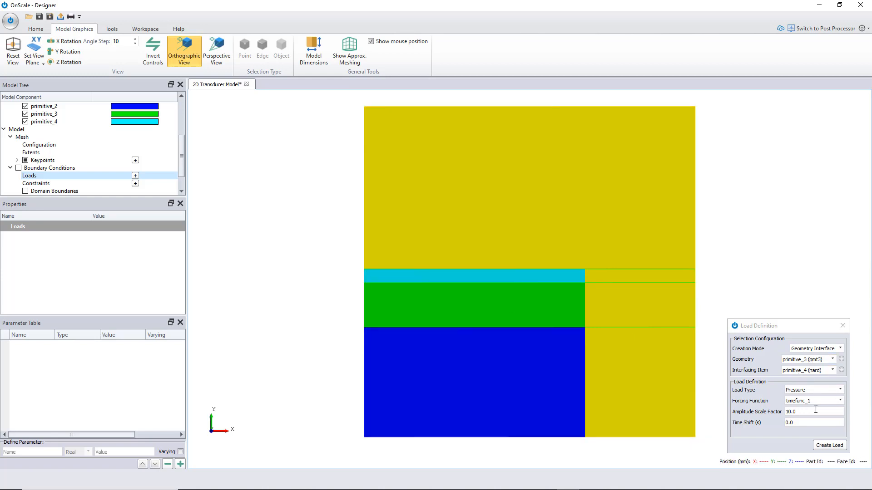
# Make it a Voltage load terminated with timefunc_1 and create load_1
pyautogui.click(812, 390)
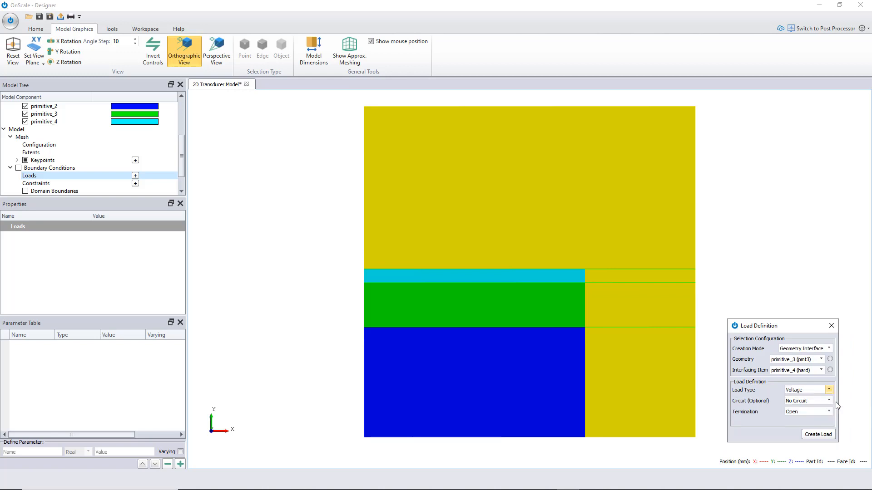
pyautogui.click(829, 411)
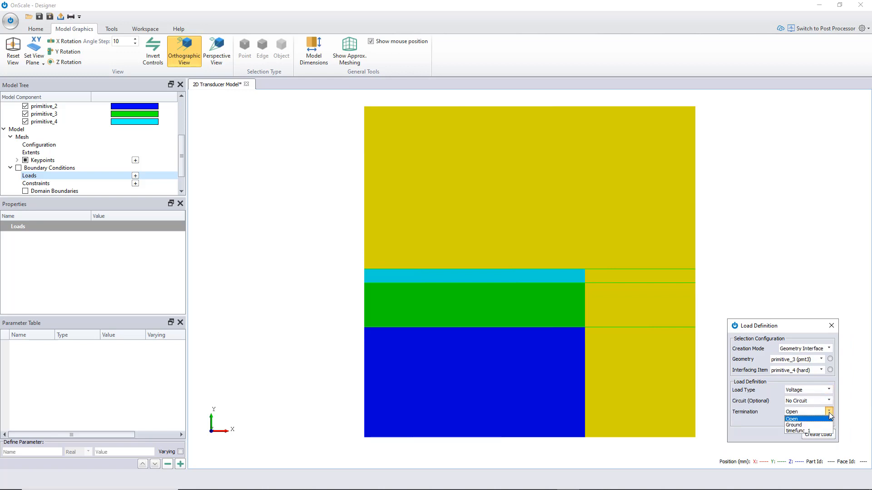
pyautogui.click(797, 430)
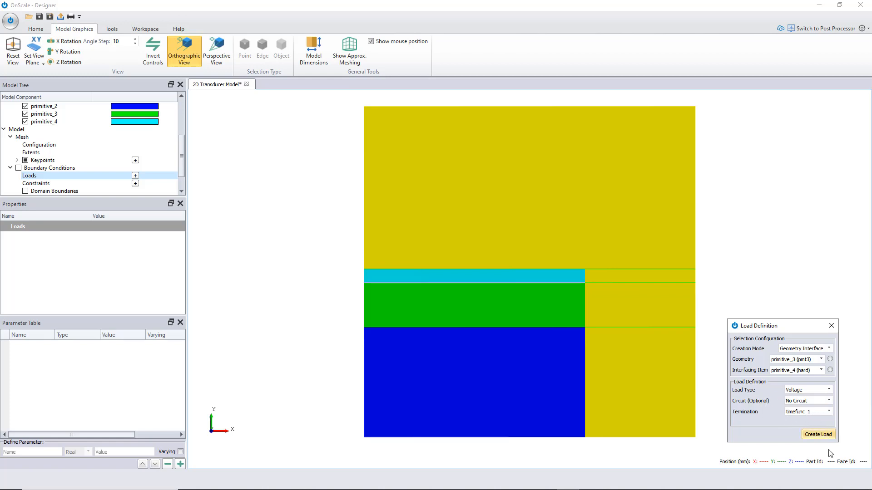
pyautogui.click(817, 434)
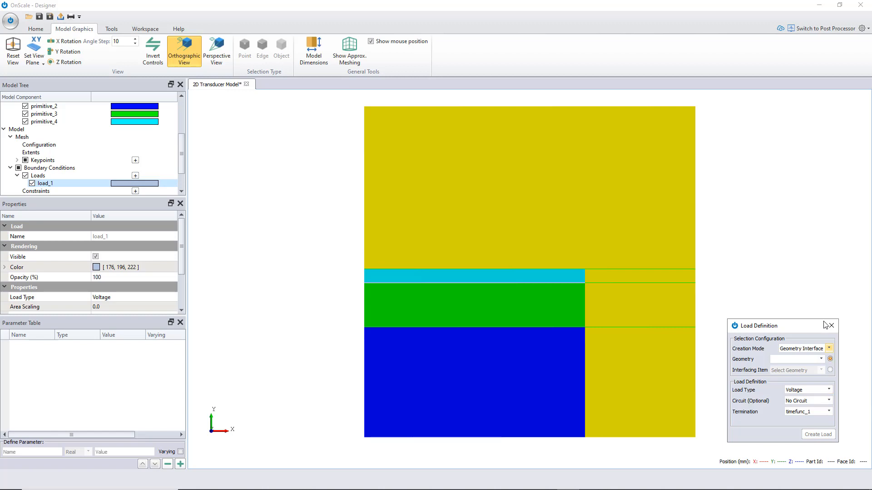
# Create load_2 on the primitive_3/primitive_2 (back20) interface with Ground termination
pyautogui.click(474, 305)
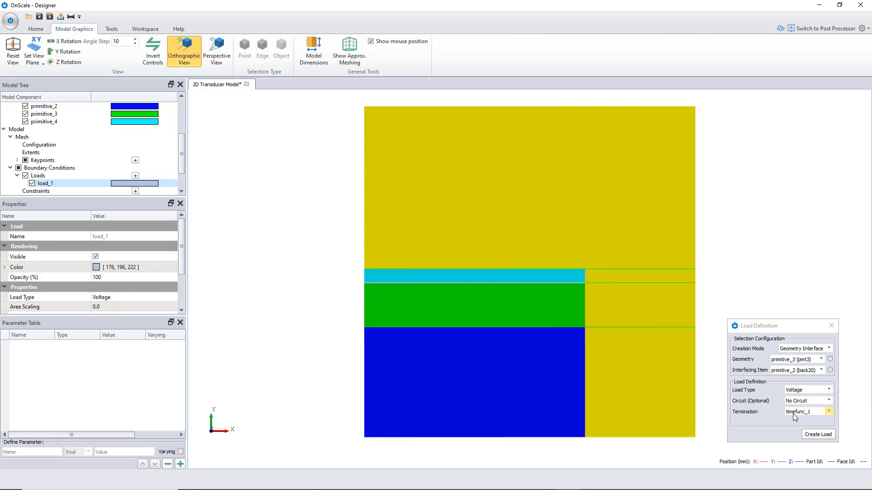
pyautogui.click(829, 411)
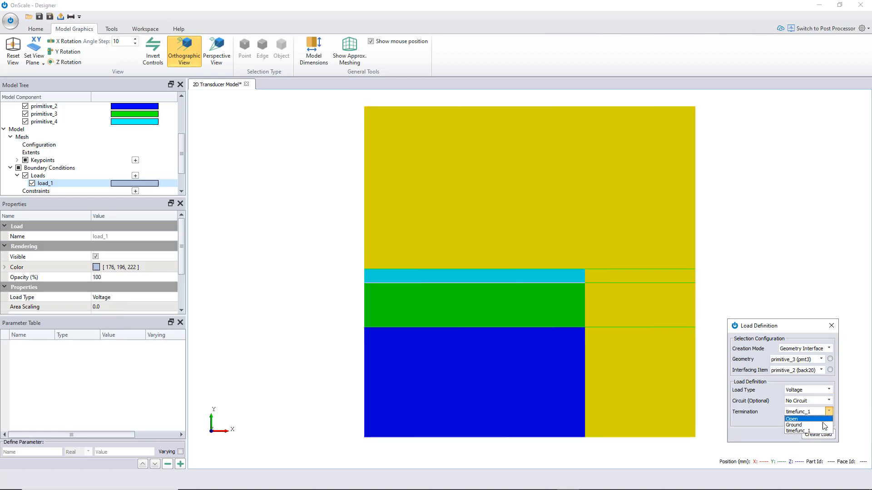
pyautogui.click(793, 425)
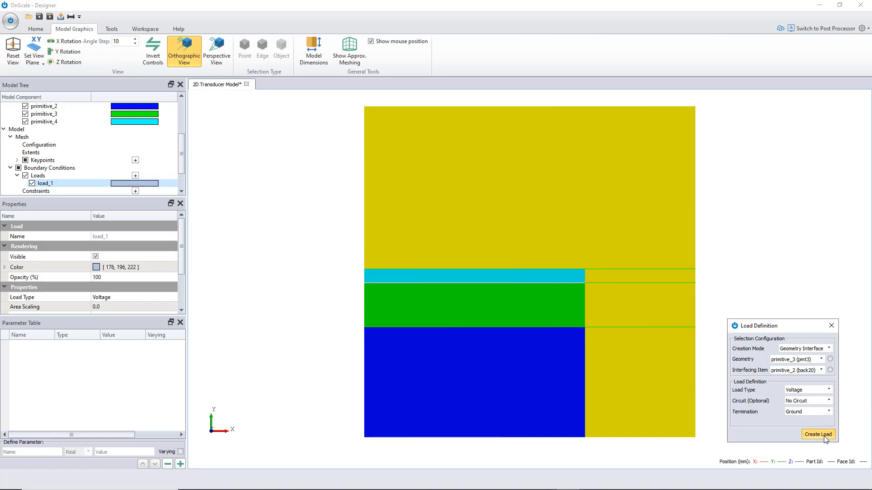
pyautogui.click(817, 434)
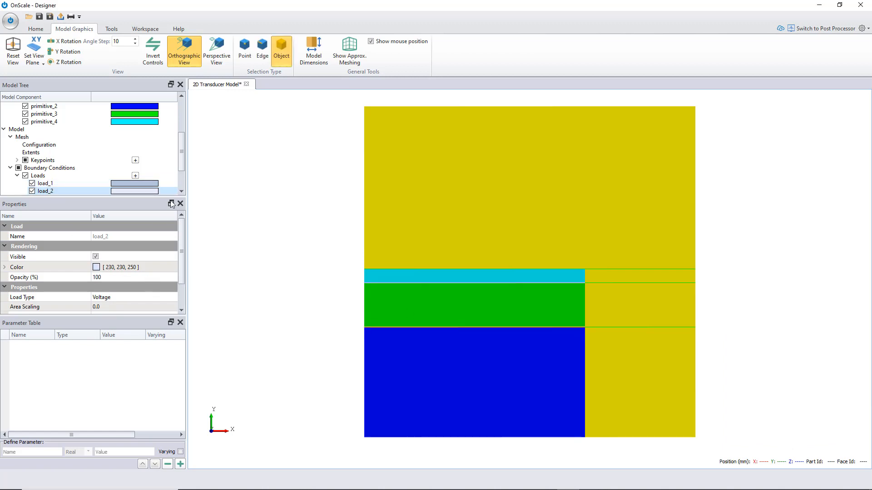
# Set Area Scaling to 1 in the properties of load_1 and load_2
pyautogui.click(44, 160)
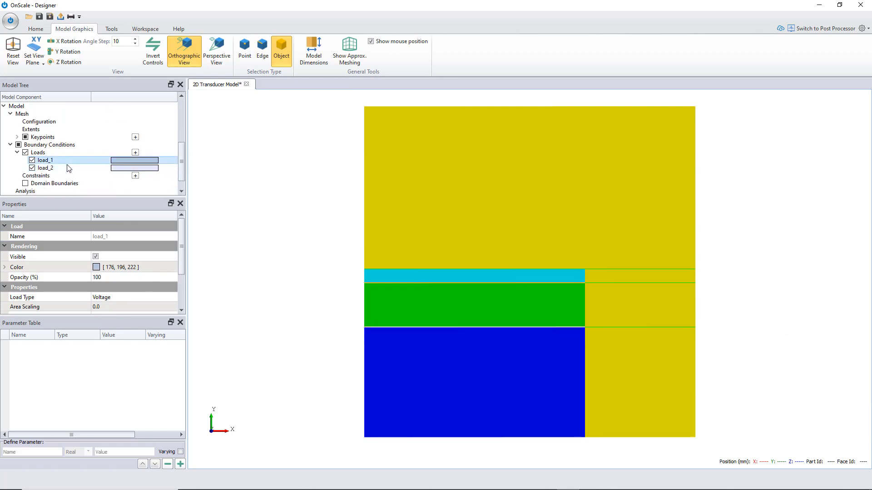
pyautogui.scroll(-3)
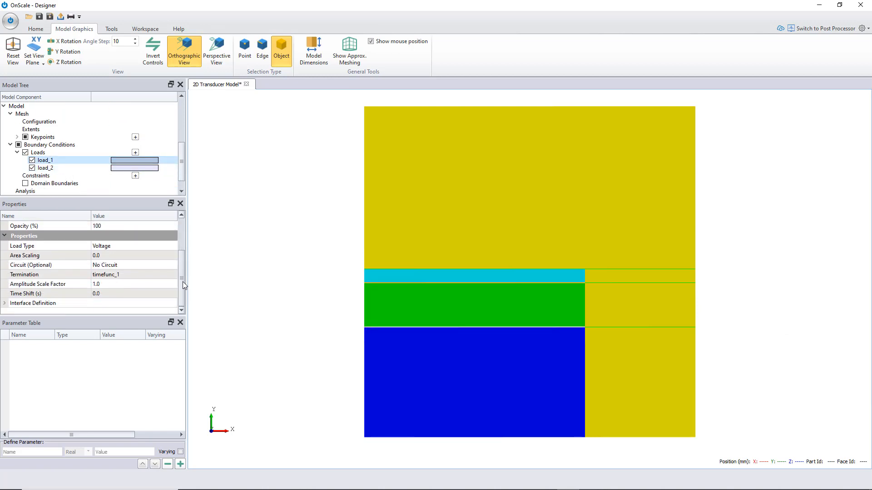
pyautogui.scroll(3)
pyautogui.write('1')
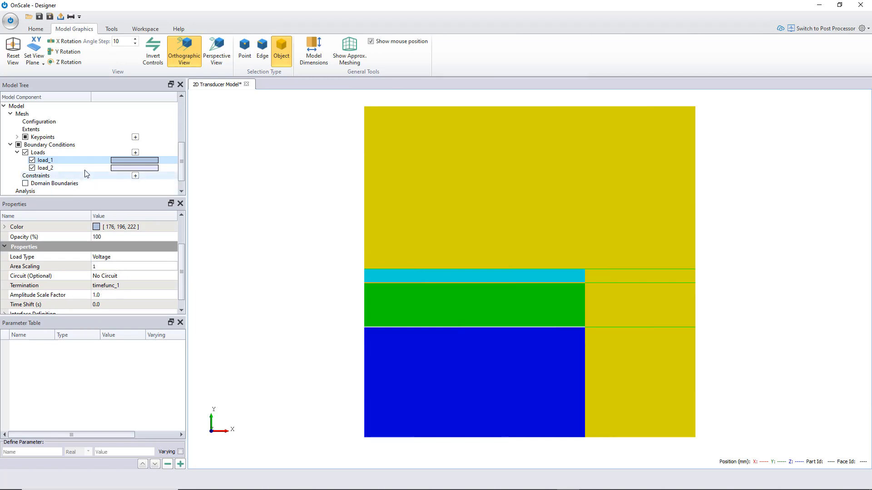
pyautogui.click(44, 167)
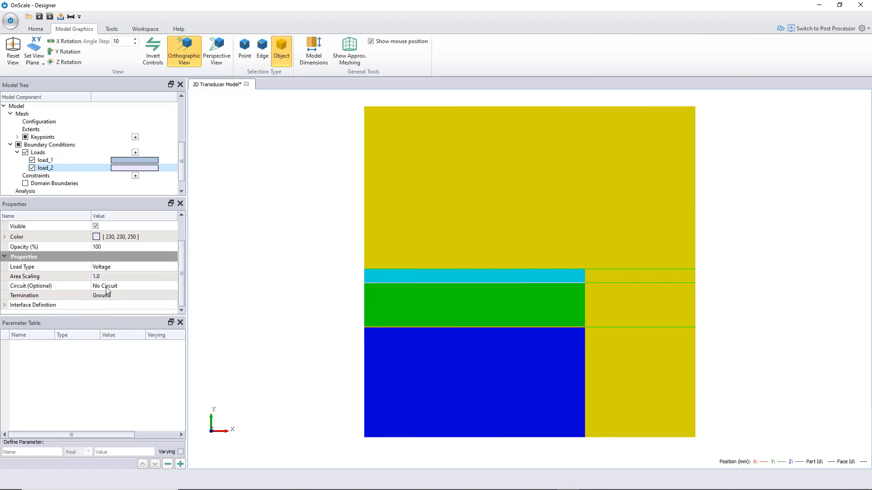
pyautogui.click(46, 168)
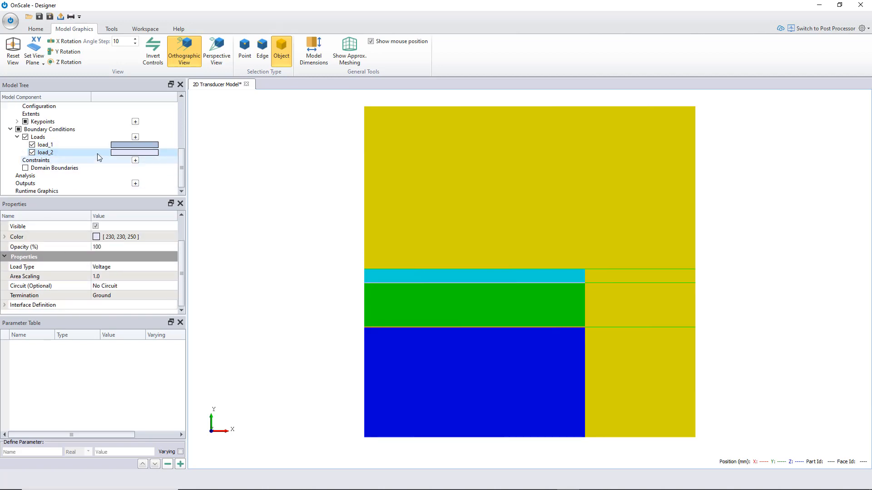
pyautogui.moveTo(86, 154)
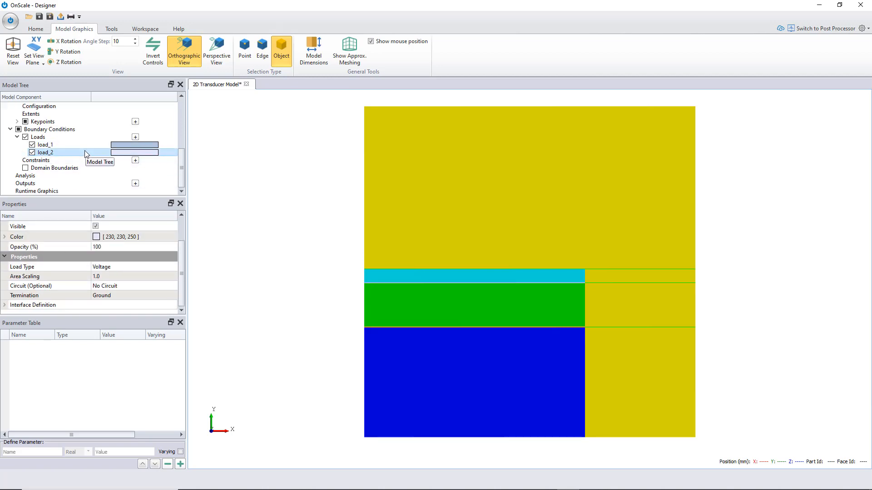
pyautogui.moveTo(311, 229)
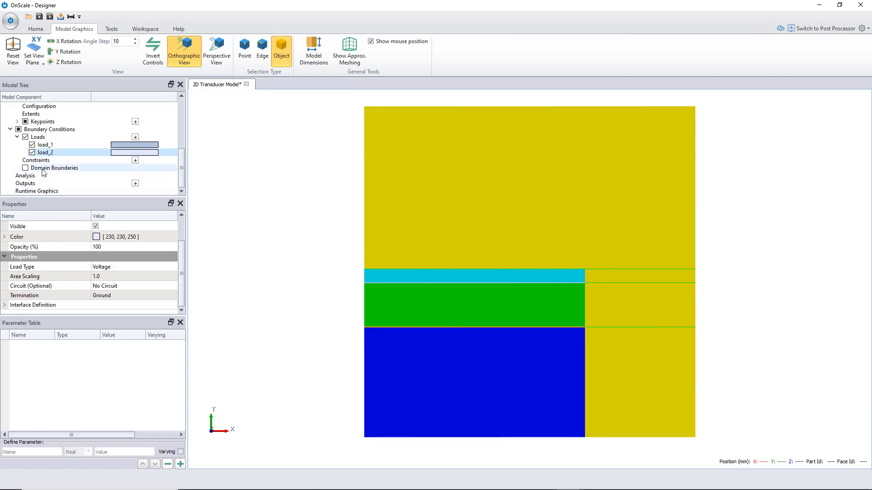
# Set X Minimum to Symmetry and X Maximum, Y Minimum, Y Maximum to Absorbing in Domain Boundaries
pyautogui.click(55, 167)
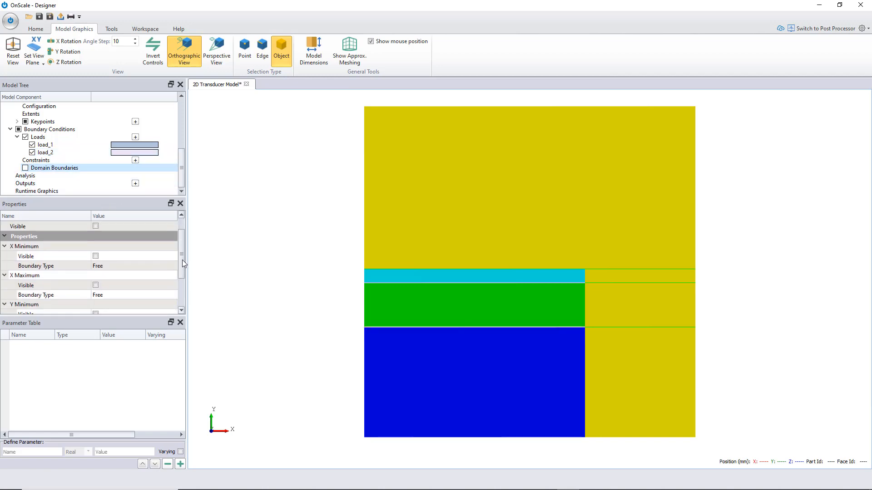
pyautogui.scroll(-3)
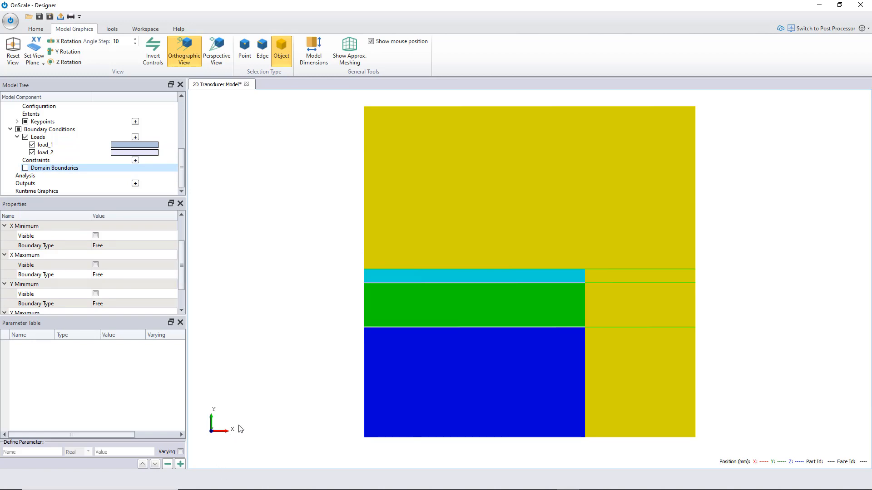
pyautogui.moveTo(106, 251)
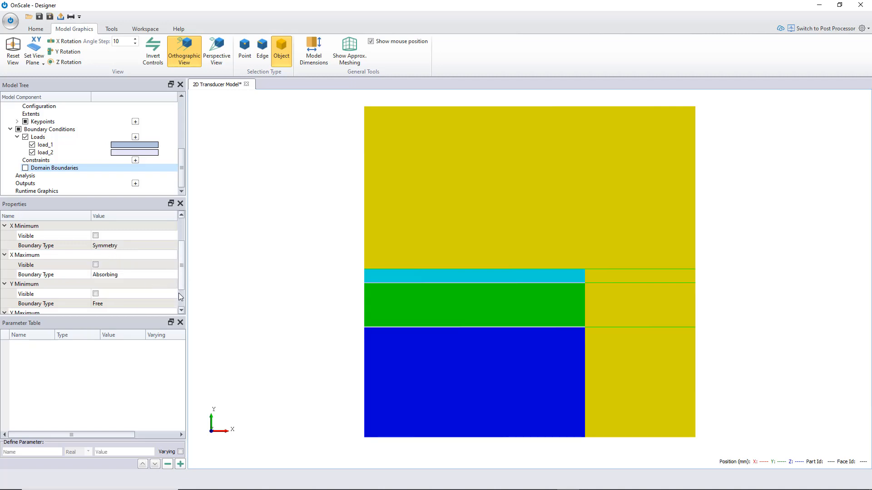
pyautogui.scroll(-3)
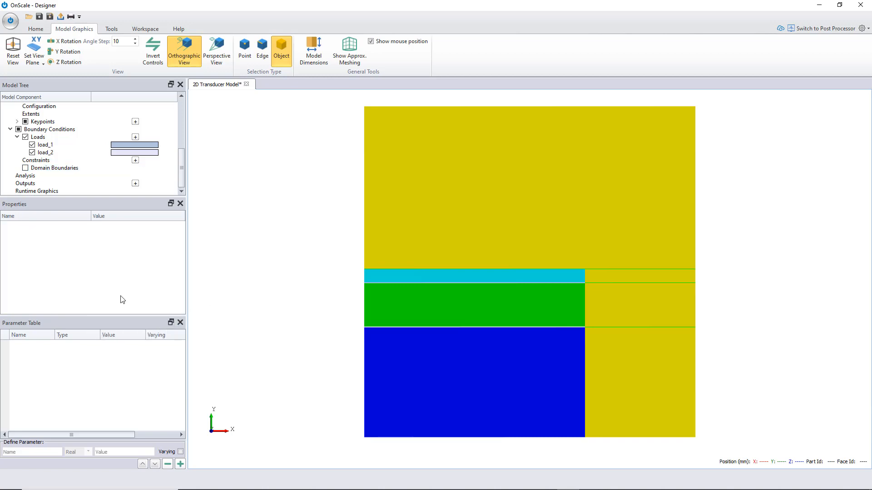
pyautogui.click(55, 168)
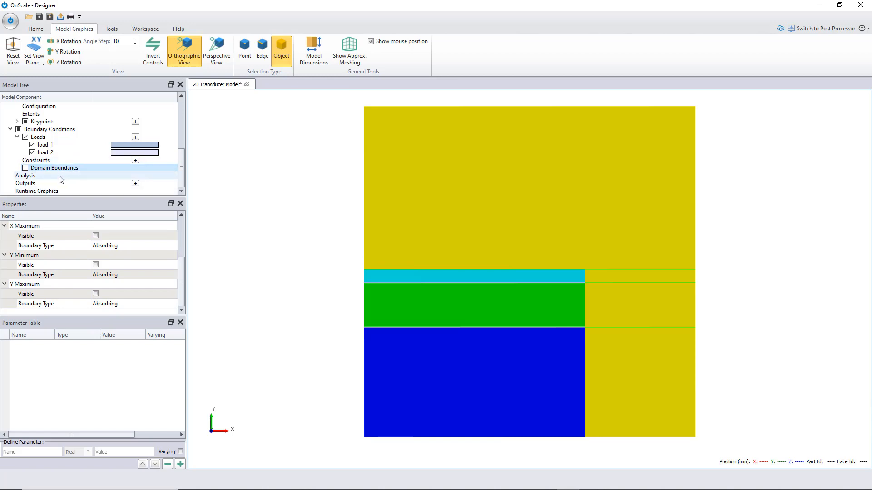
# Set the Analysis simulation run time to 2e-5 s with the explicit solver
pyautogui.click(25, 175)
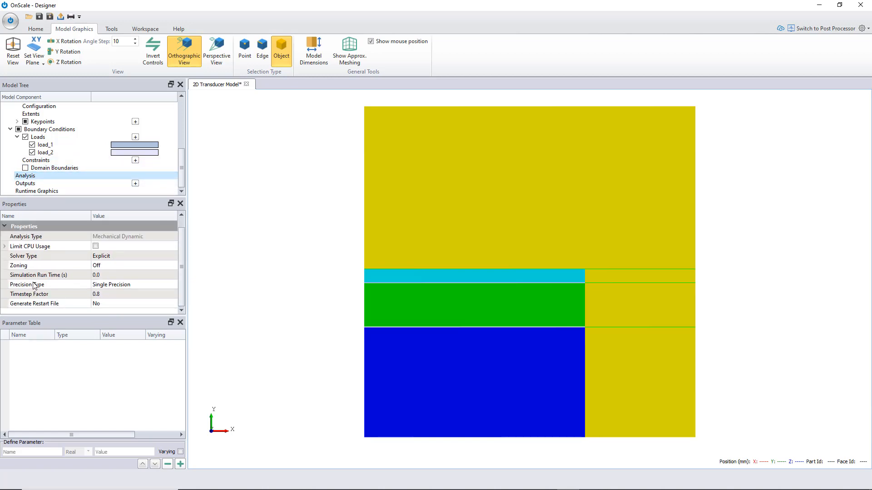
pyautogui.moveTo(113, 281)
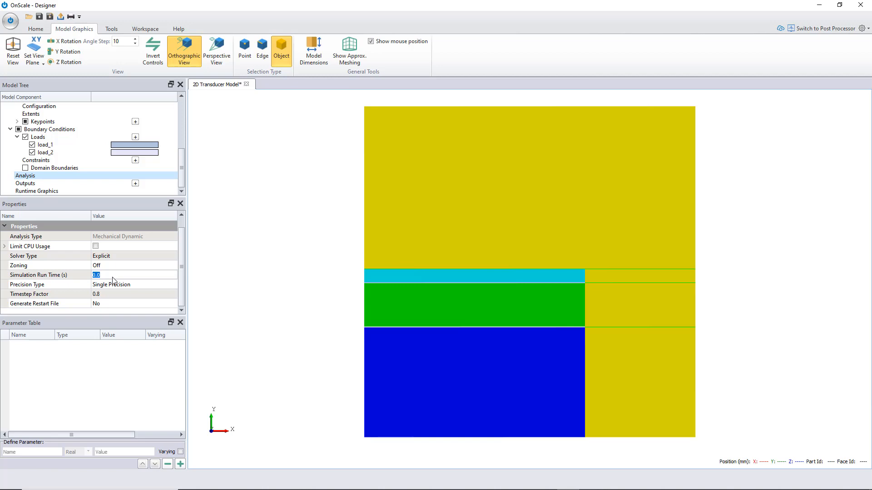
pyautogui.write('2e-05')
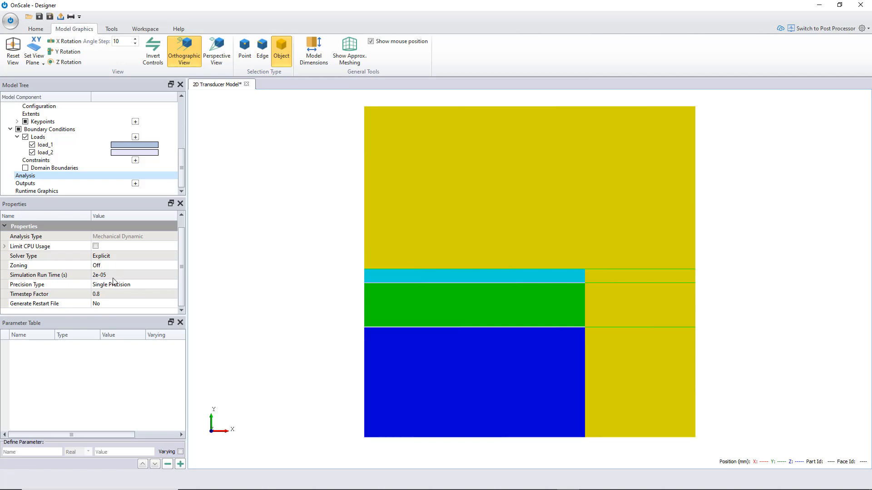
pyautogui.moveTo(107, 277)
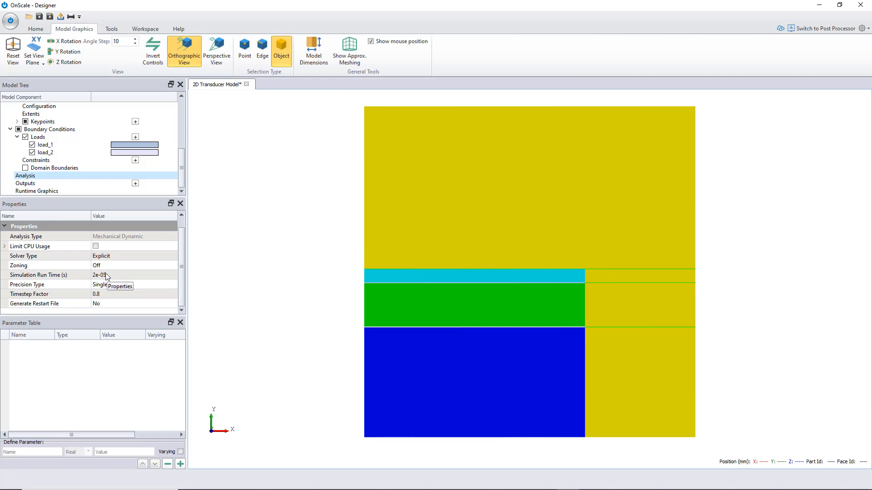
pyautogui.moveTo(171, 304)
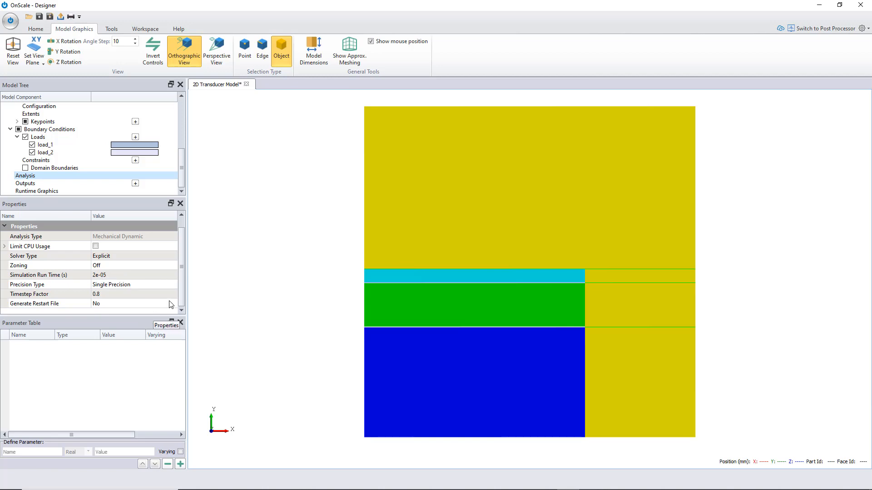
pyautogui.moveTo(147, 305)
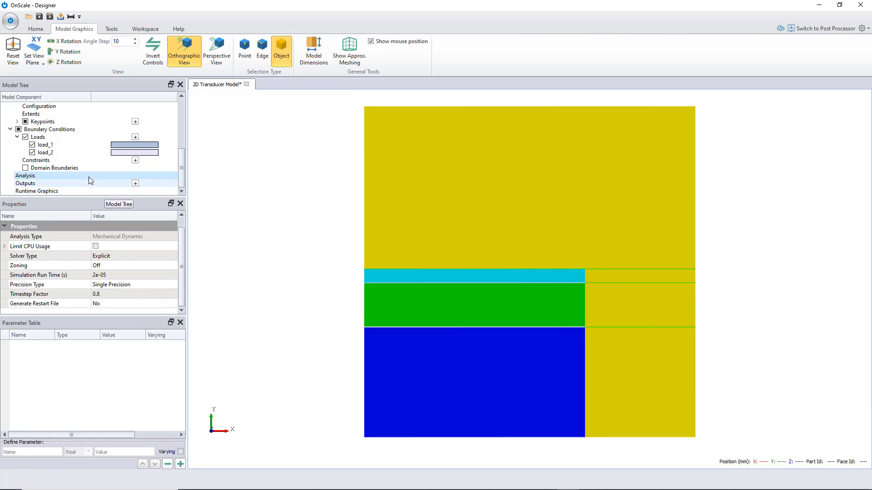
# Create output_1 as a Time History of acoustic pressure at location 0,0
pyautogui.click(26, 183)
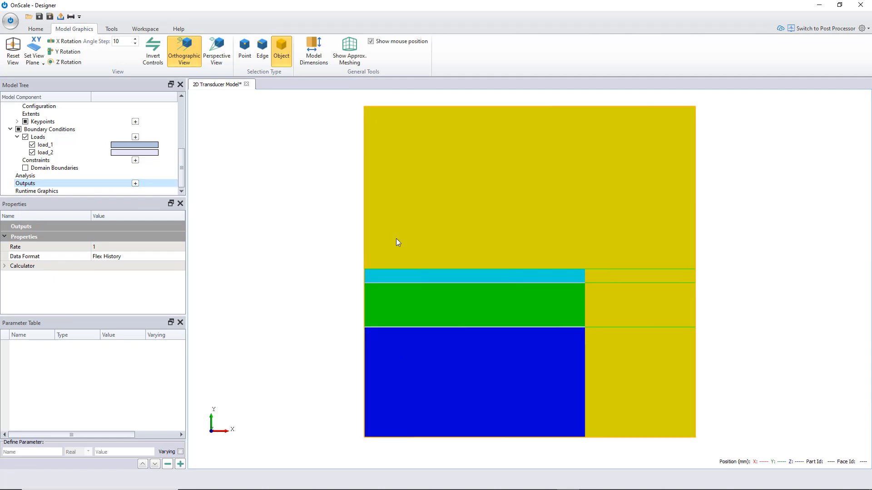
pyautogui.moveTo(310, 230)
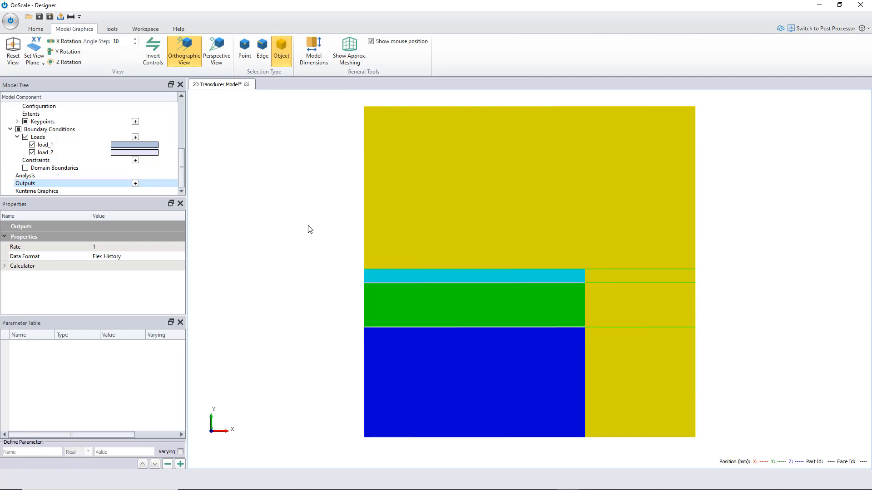
pyautogui.moveTo(315, 229)
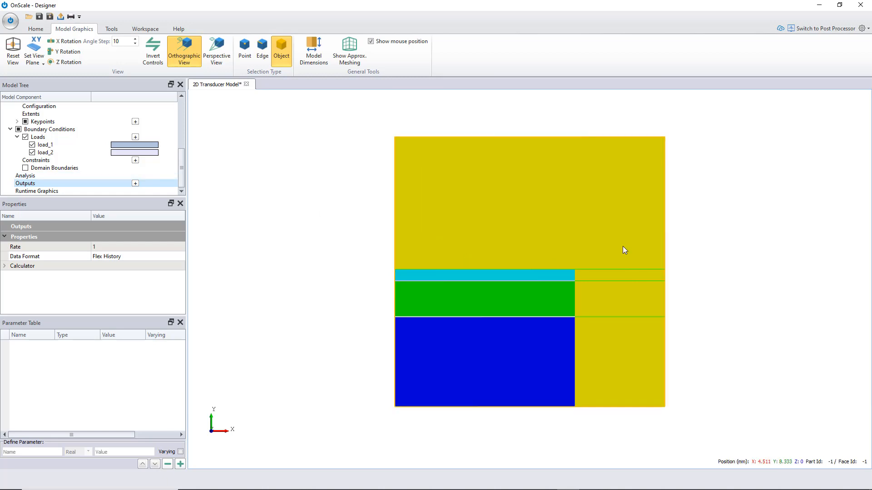
pyautogui.moveTo(395, 181)
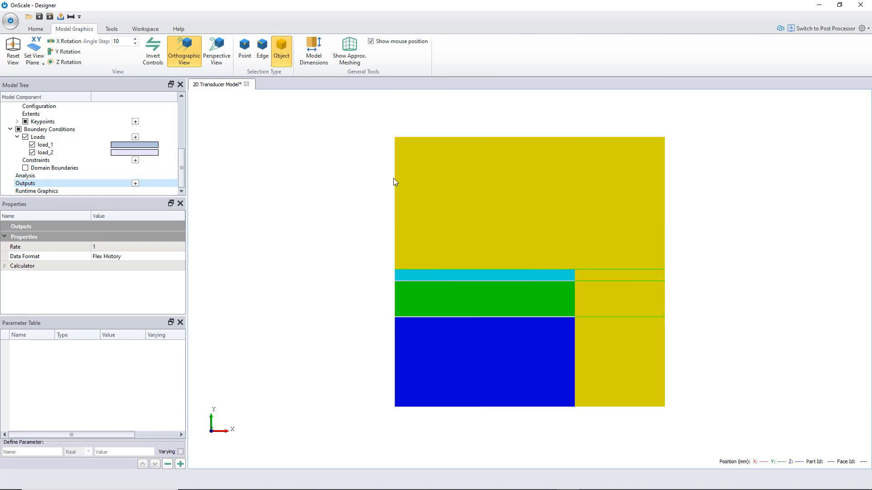
pyautogui.moveTo(411, 124)
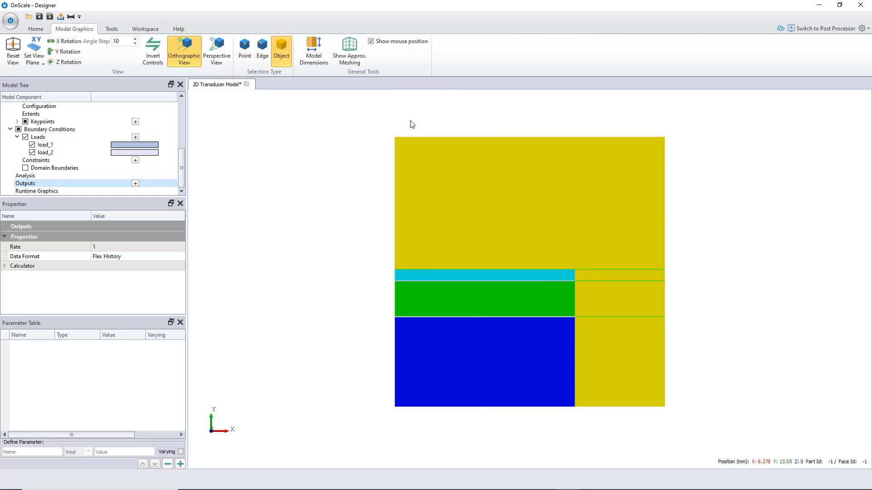
pyautogui.moveTo(532, 317)
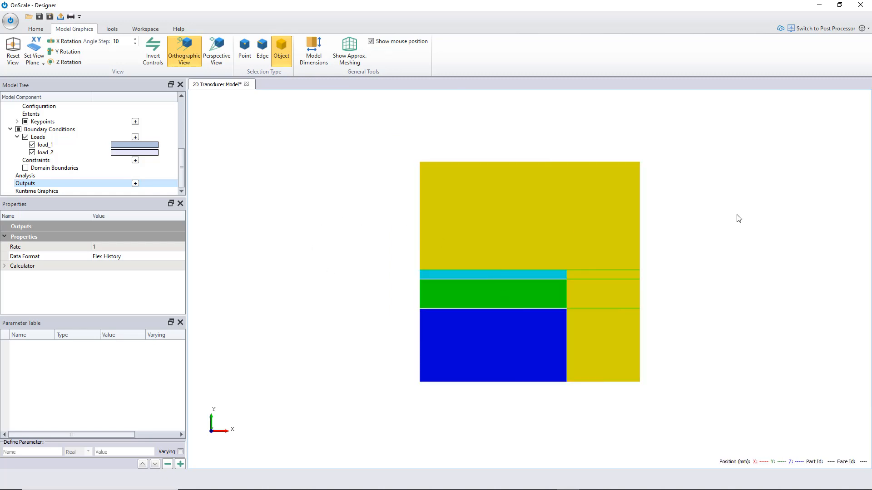
pyautogui.moveTo(421, 202)
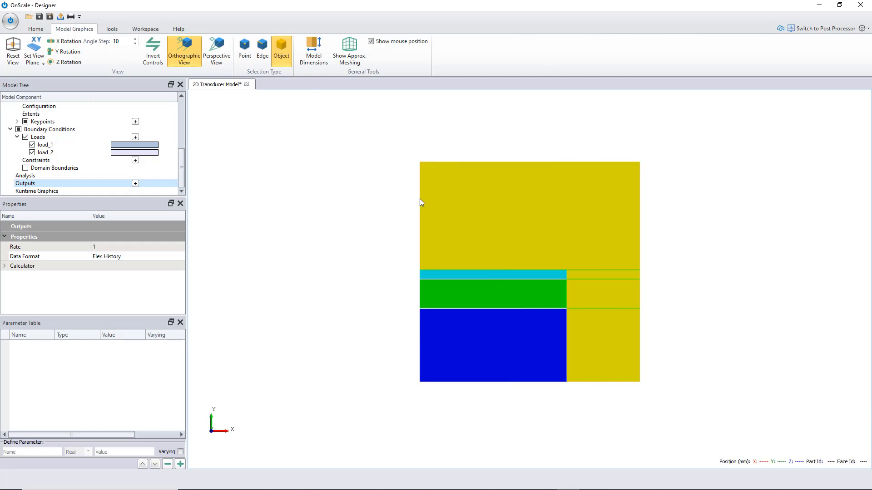
pyautogui.moveTo(424, 194)
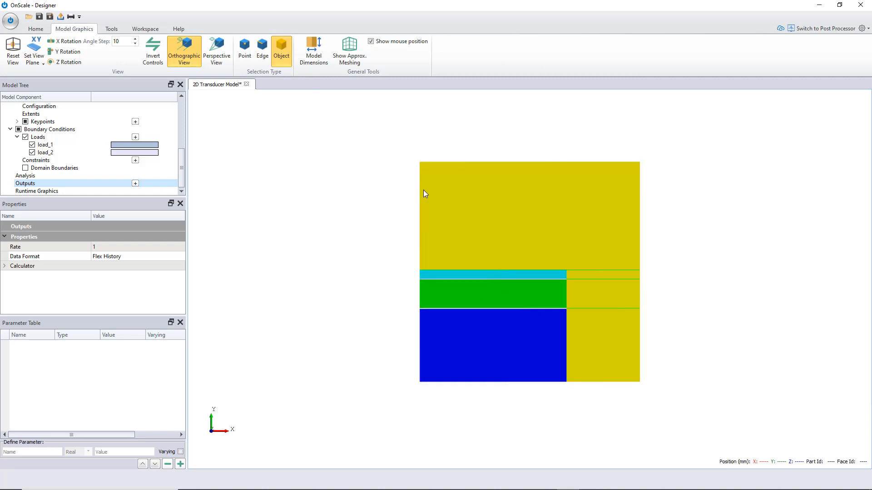
pyautogui.moveTo(697, 328)
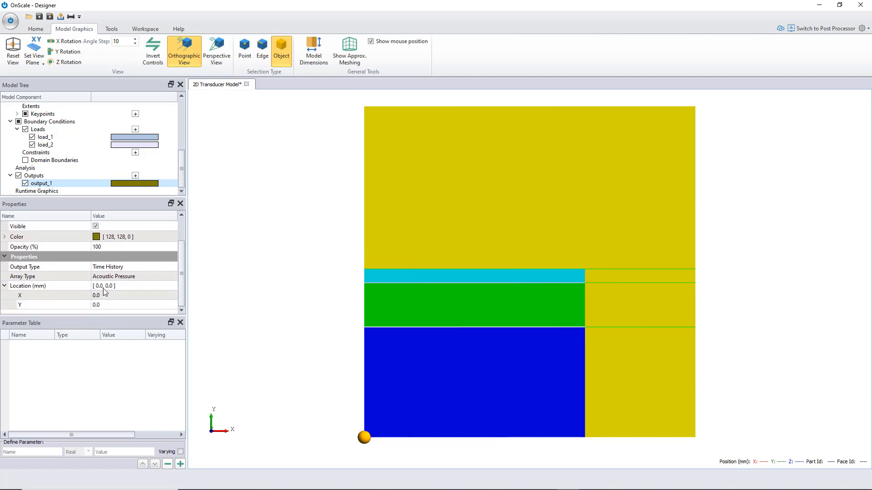
pyautogui.moveTo(117, 286)
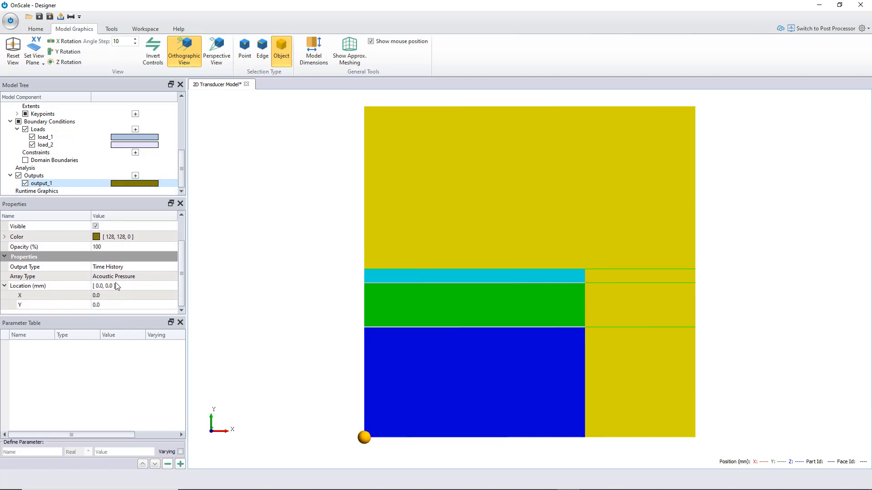
# Make output_1 Extrapolation Data on a Y cutting plane at cutting point 8.5 mm
pyautogui.click(173, 266)
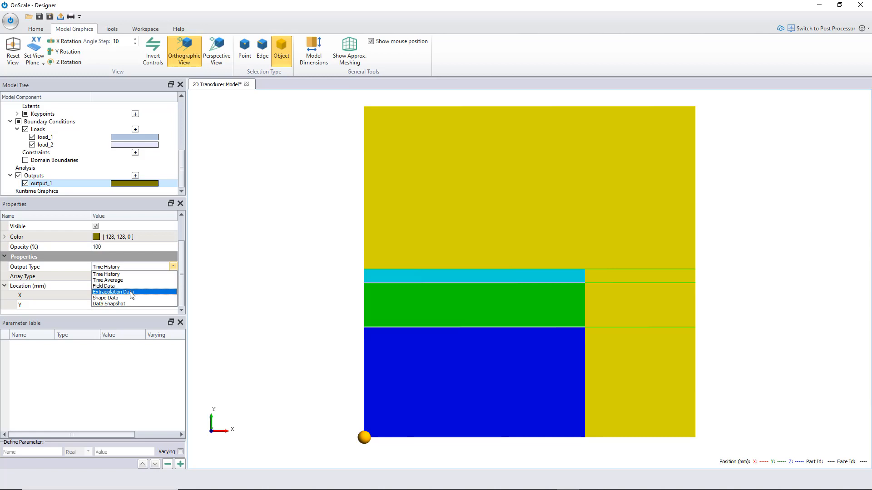
pyautogui.click(112, 291)
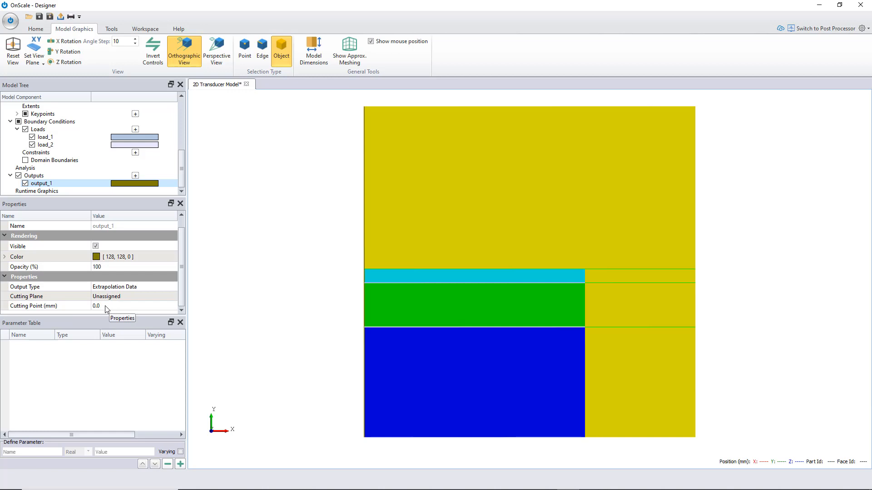
pyautogui.click(173, 286)
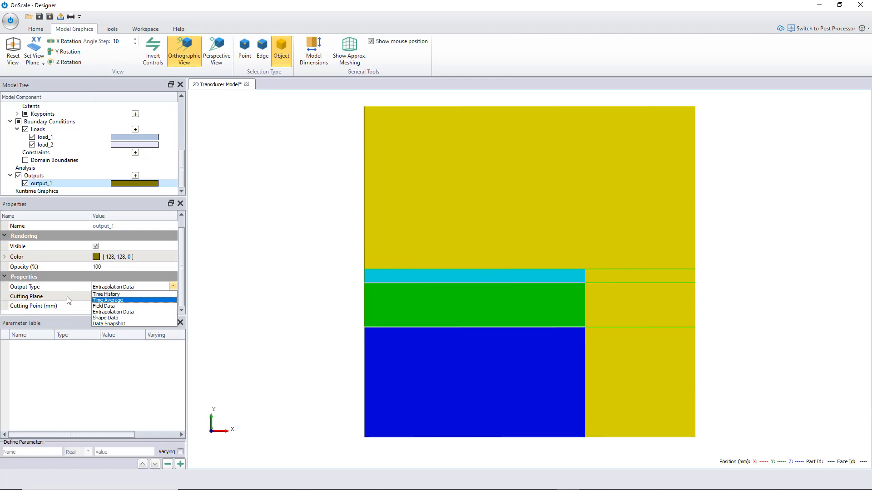
pyautogui.click(113, 312)
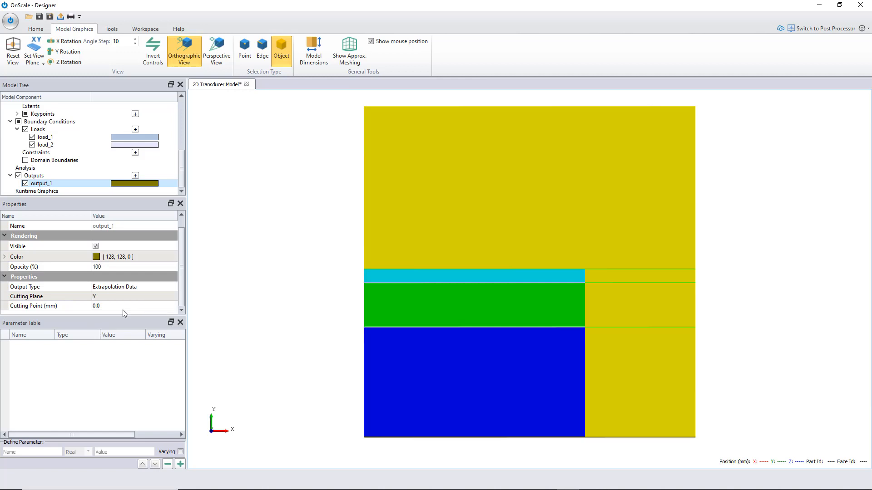
pyautogui.moveTo(247, 424)
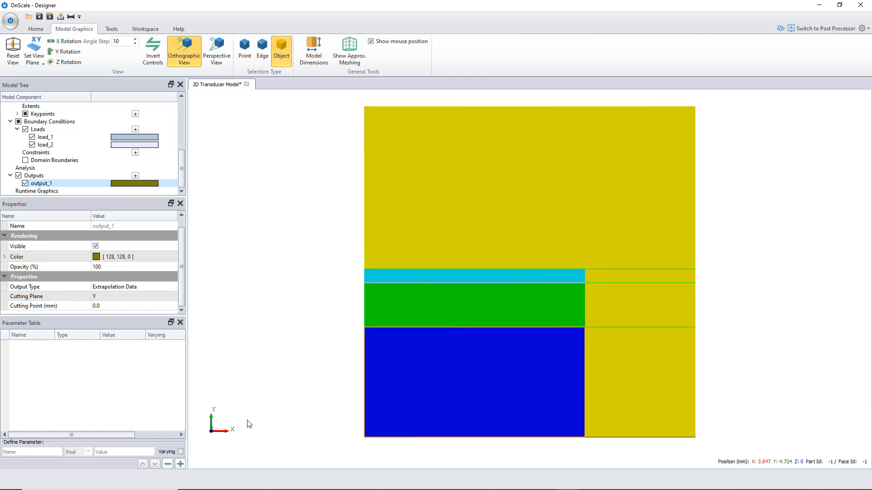
pyautogui.moveTo(339, 257)
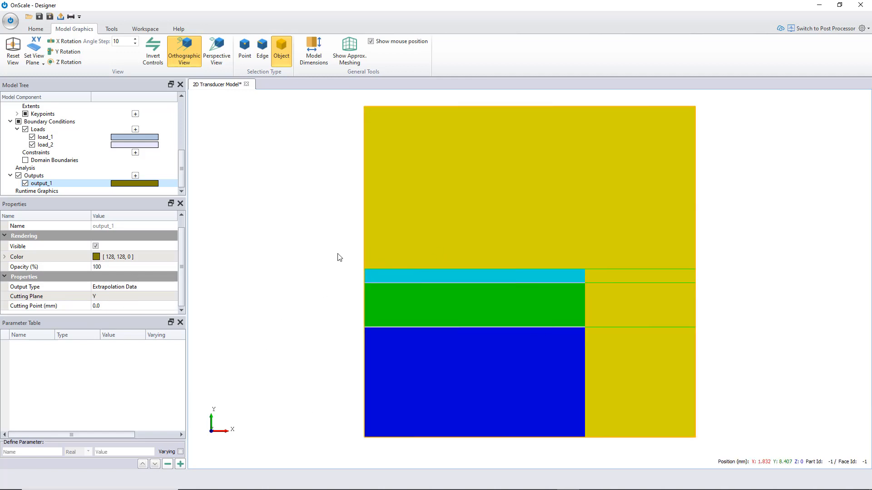
pyautogui.moveTo(273, 243)
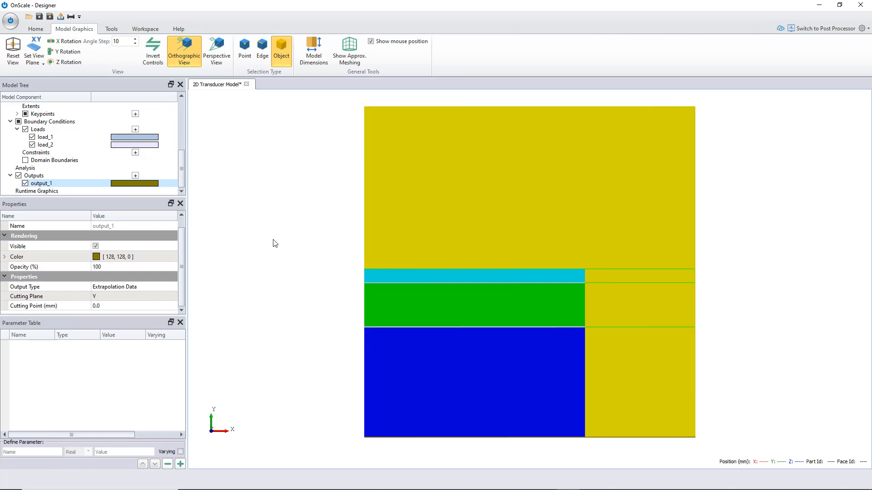
pyautogui.moveTo(289, 240)
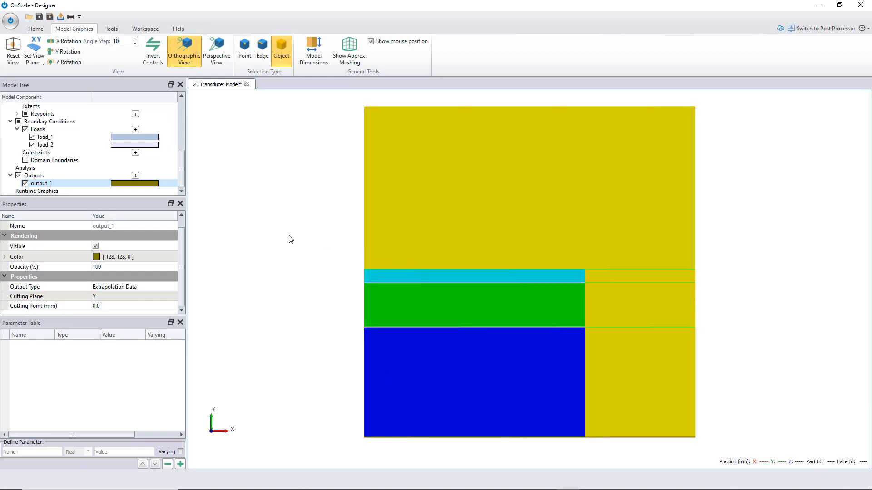
pyautogui.moveTo(661, 257)
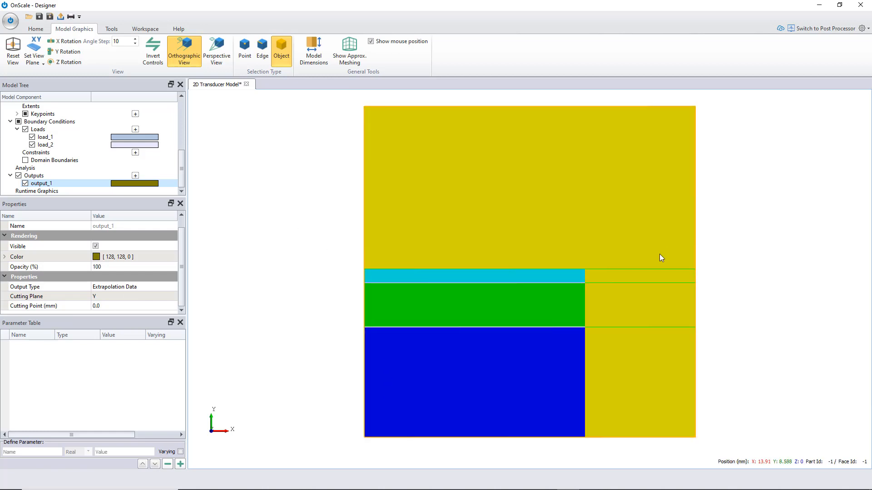
pyautogui.moveTo(334, 305)
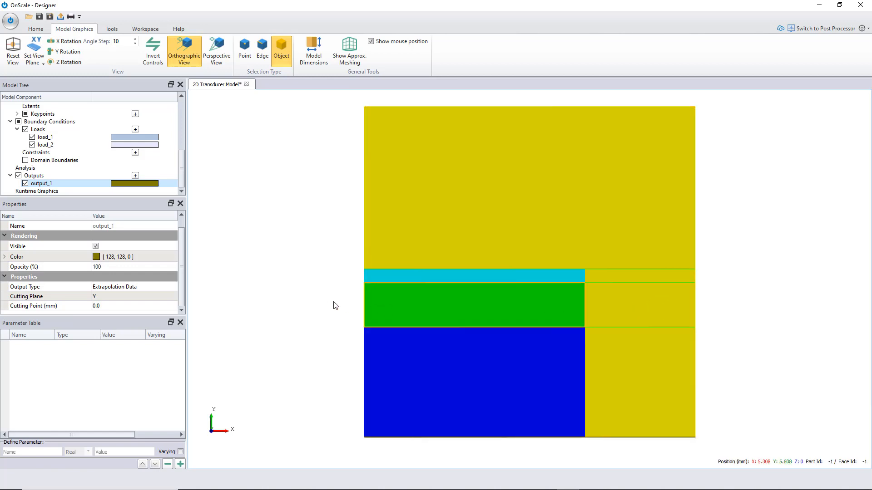
pyautogui.moveTo(456, 278)
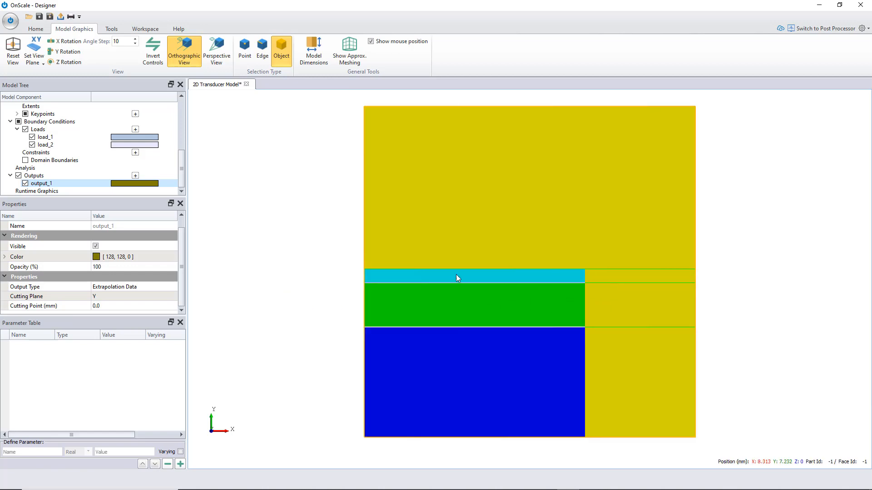
pyautogui.moveTo(316, 295)
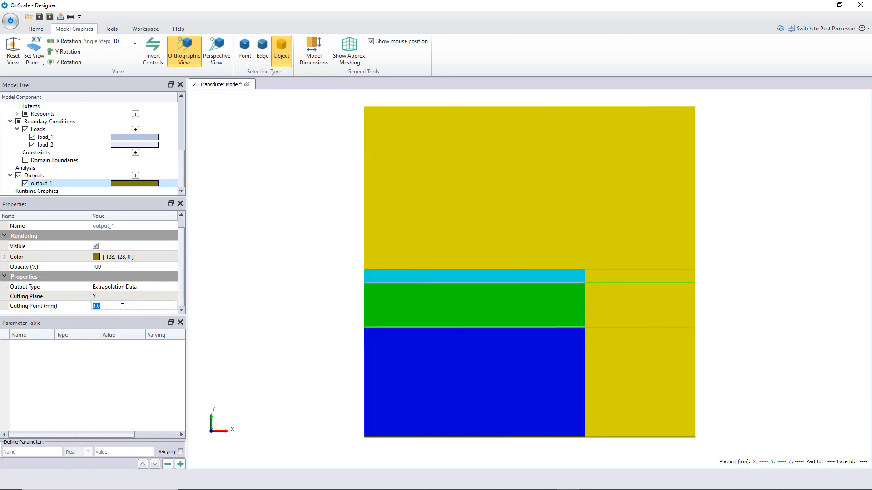
pyautogui.write('8.5')
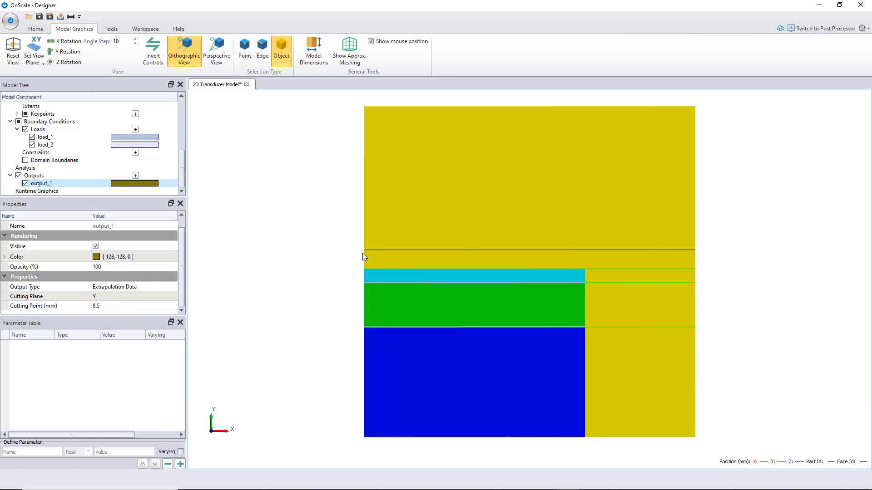
pyautogui.moveTo(365, 211)
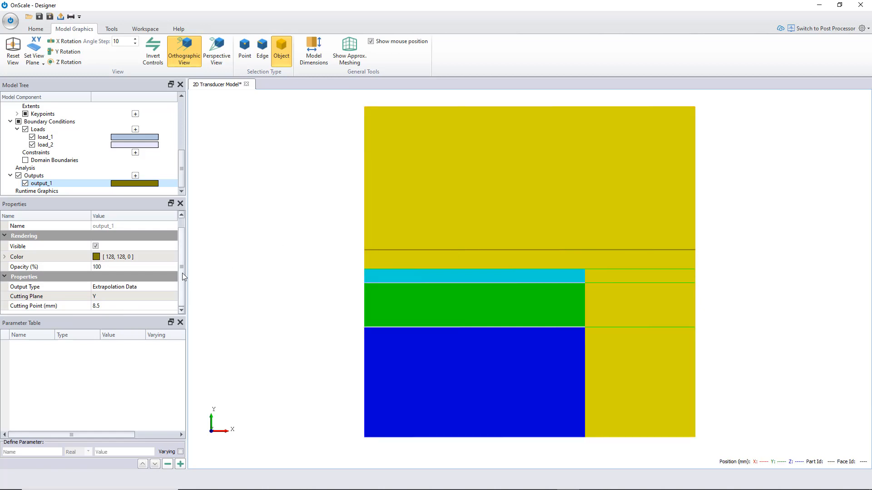
pyautogui.moveTo(300, 235)
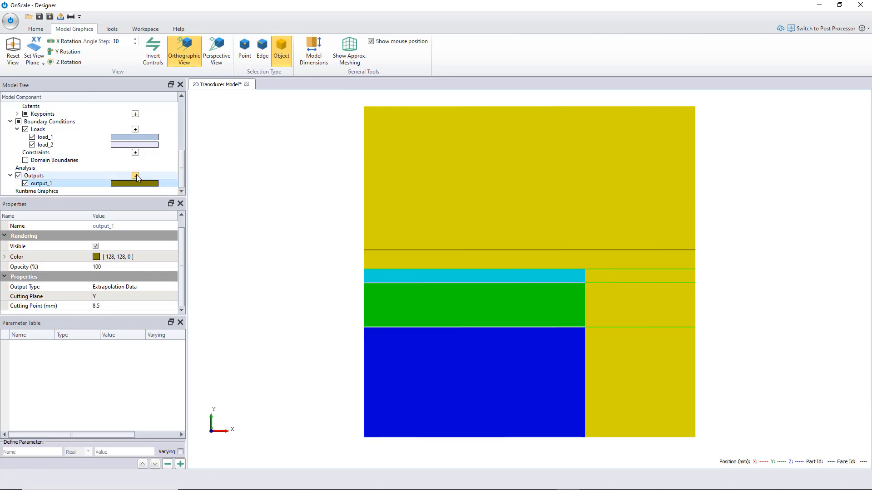
# Add output_2 as Field Data of Maximum acoustic pressure and show its properties
pyautogui.click(135, 168)
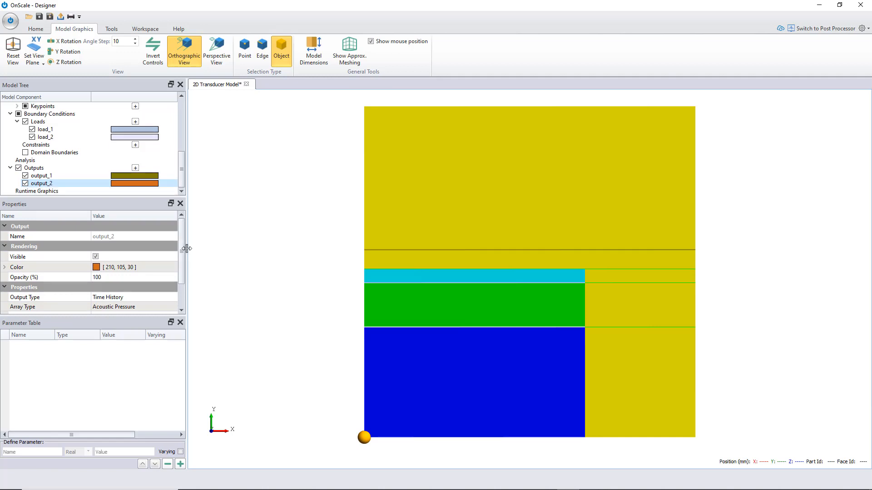
pyautogui.click(172, 266)
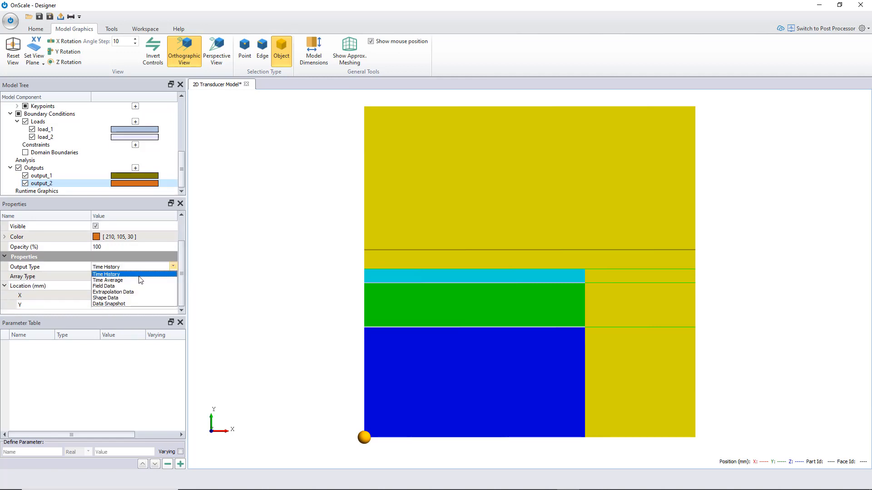
pyautogui.click(104, 291)
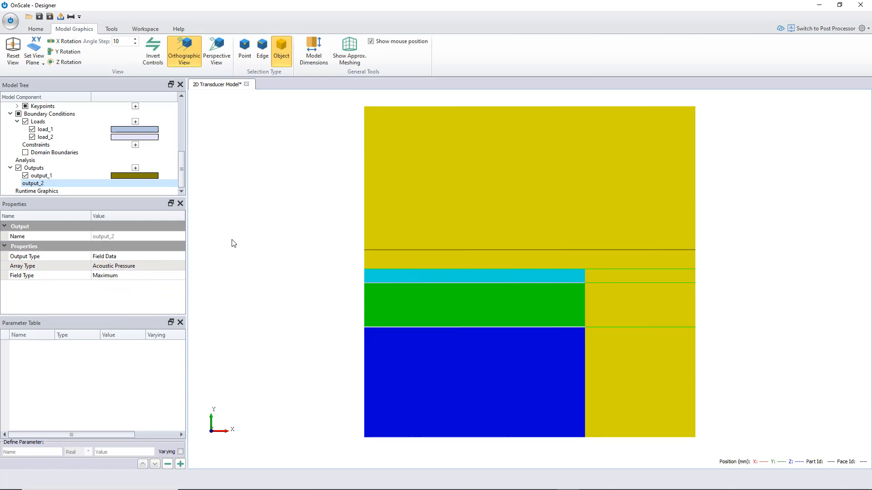
pyautogui.click(67, 188)
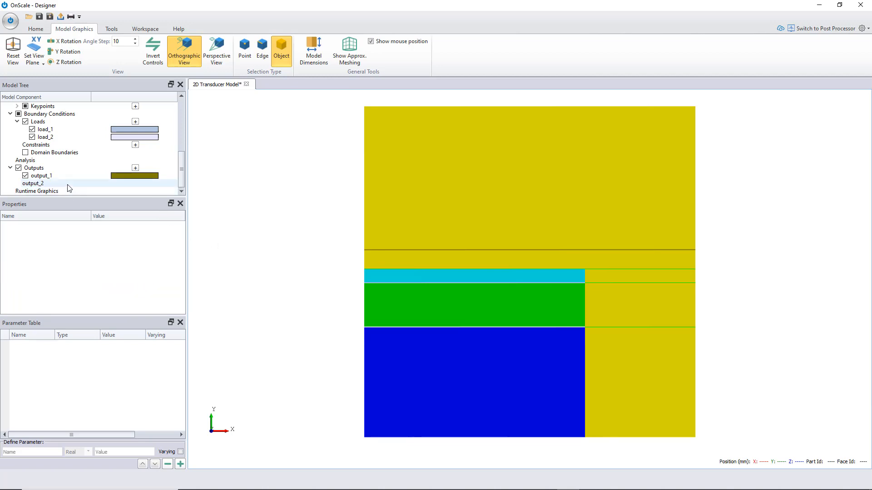
pyautogui.click(34, 183)
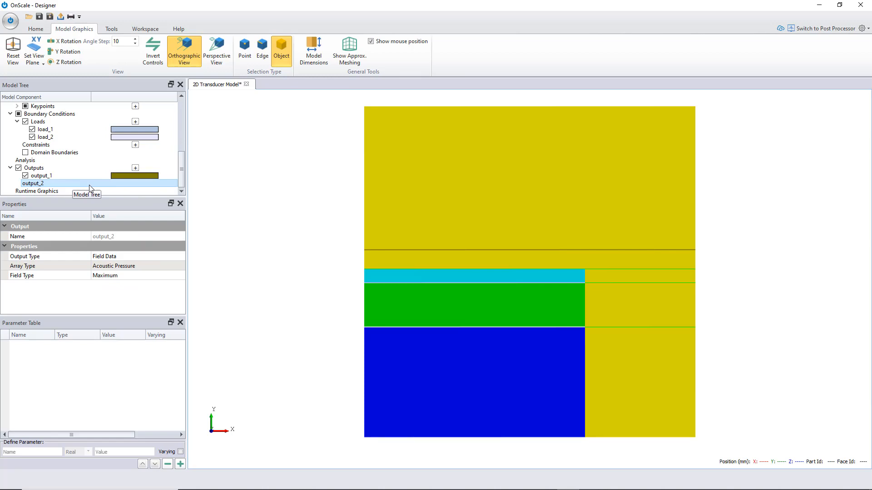
pyautogui.moveTo(102, 188)
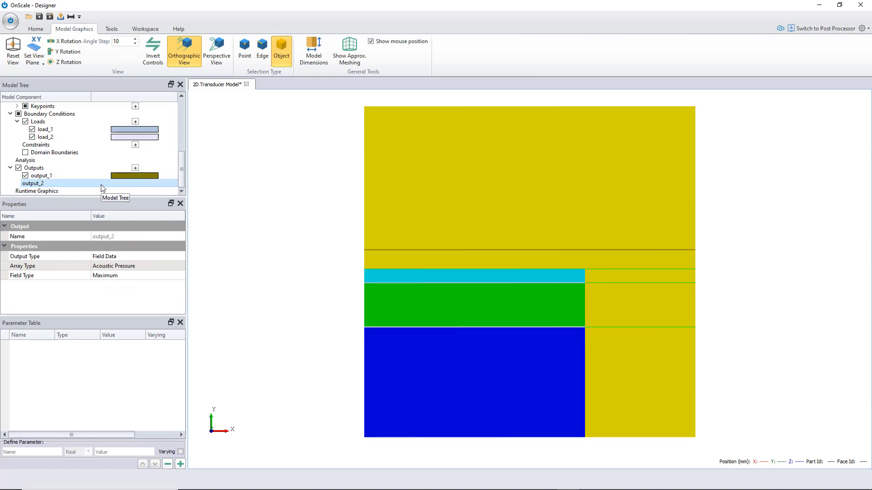